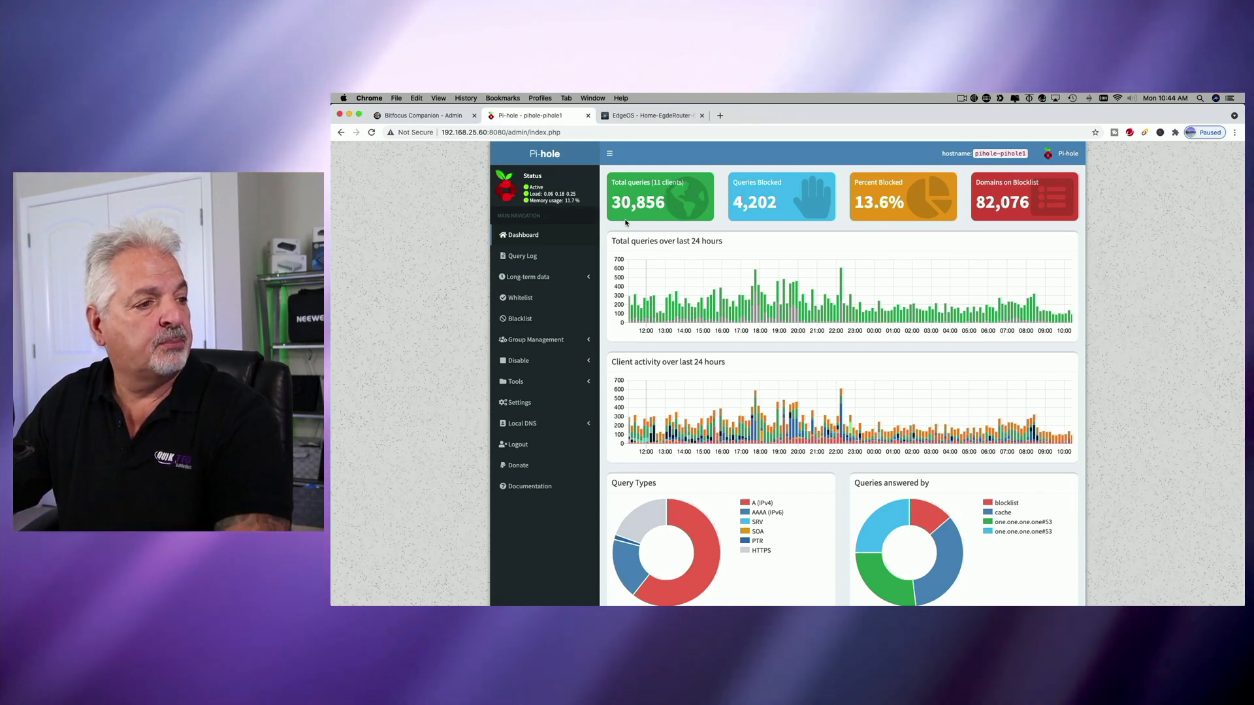
mouse_move(660, 197)
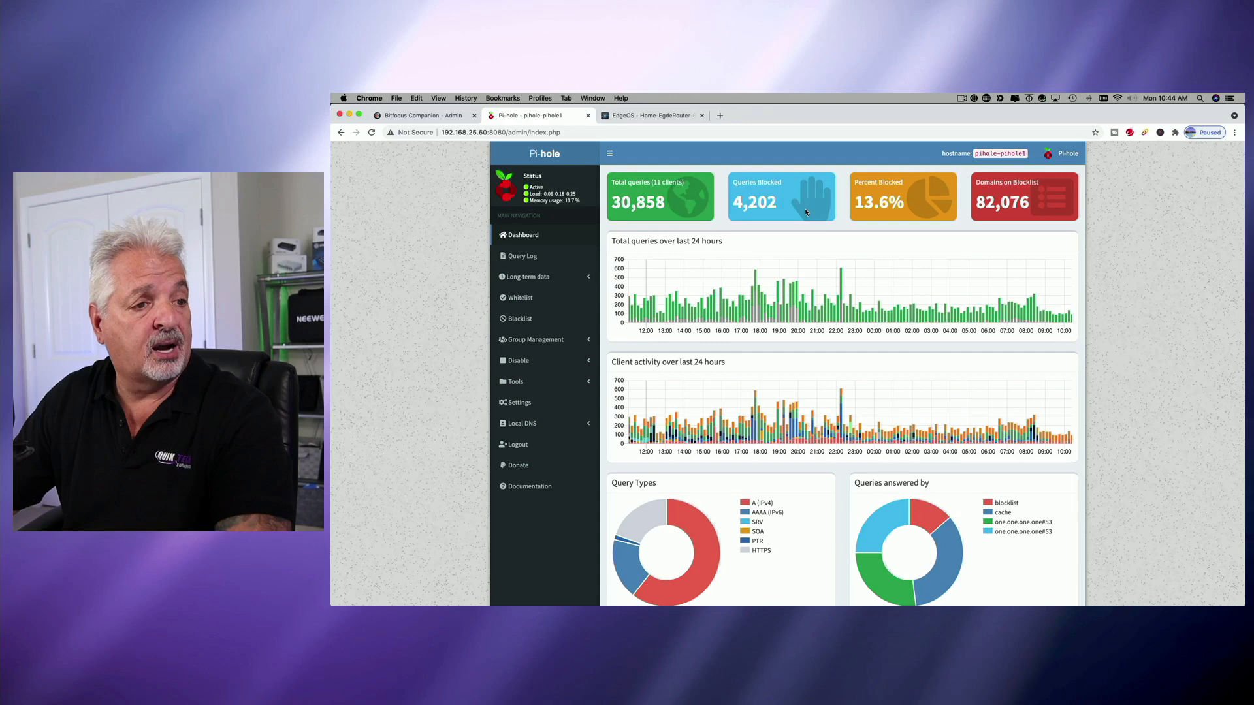
mouse_move(855, 213)
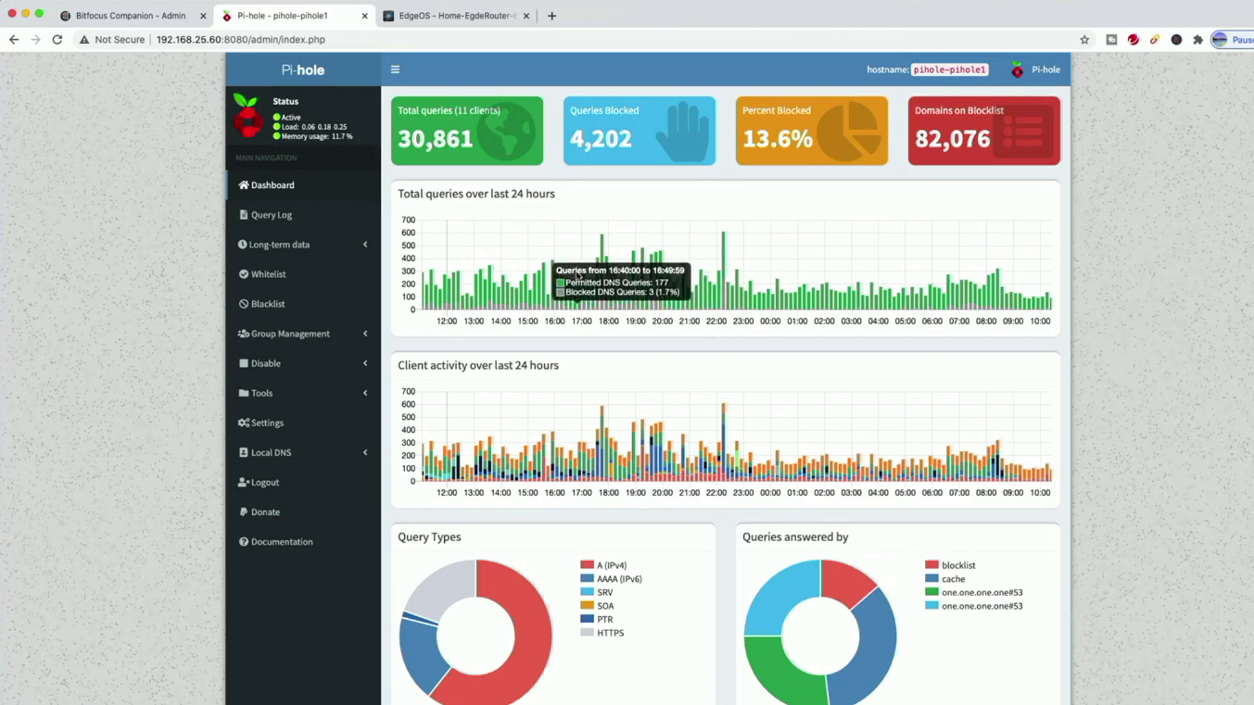
mouse_move(651, 367)
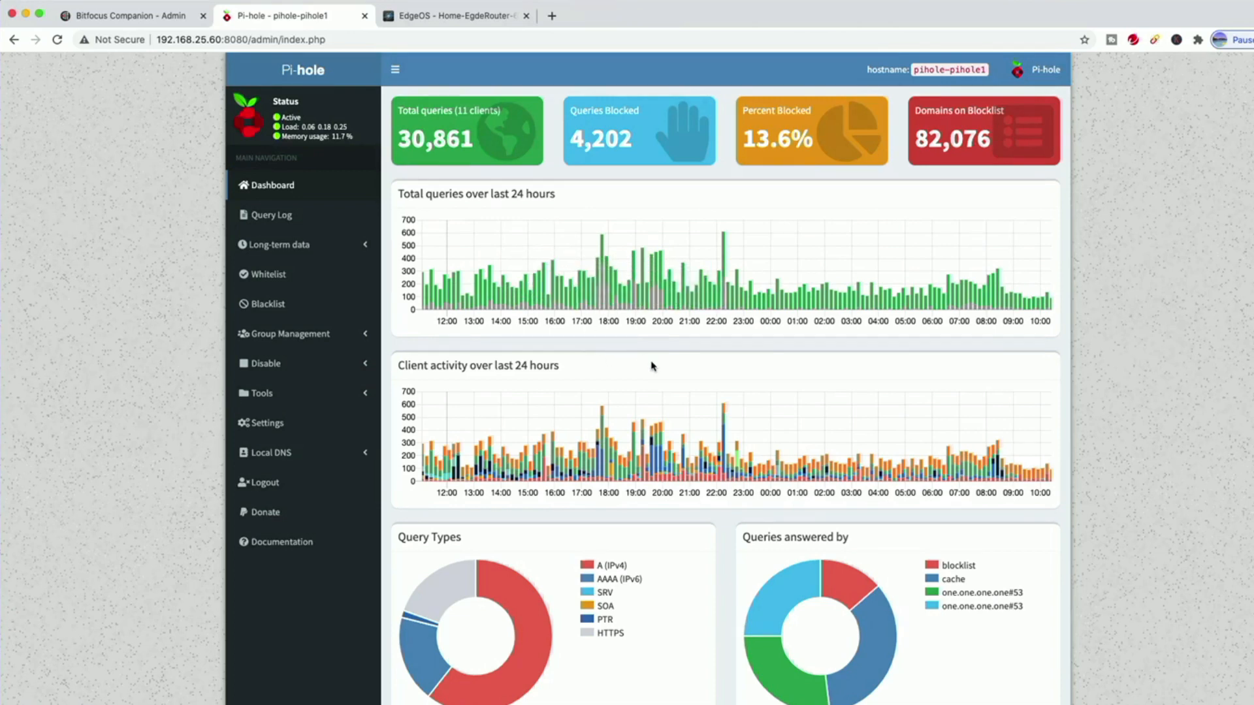
Step: Open the blocked-query list for client 192.168.25.171 from Top Clients (blocked only)
scroll("down", 3)
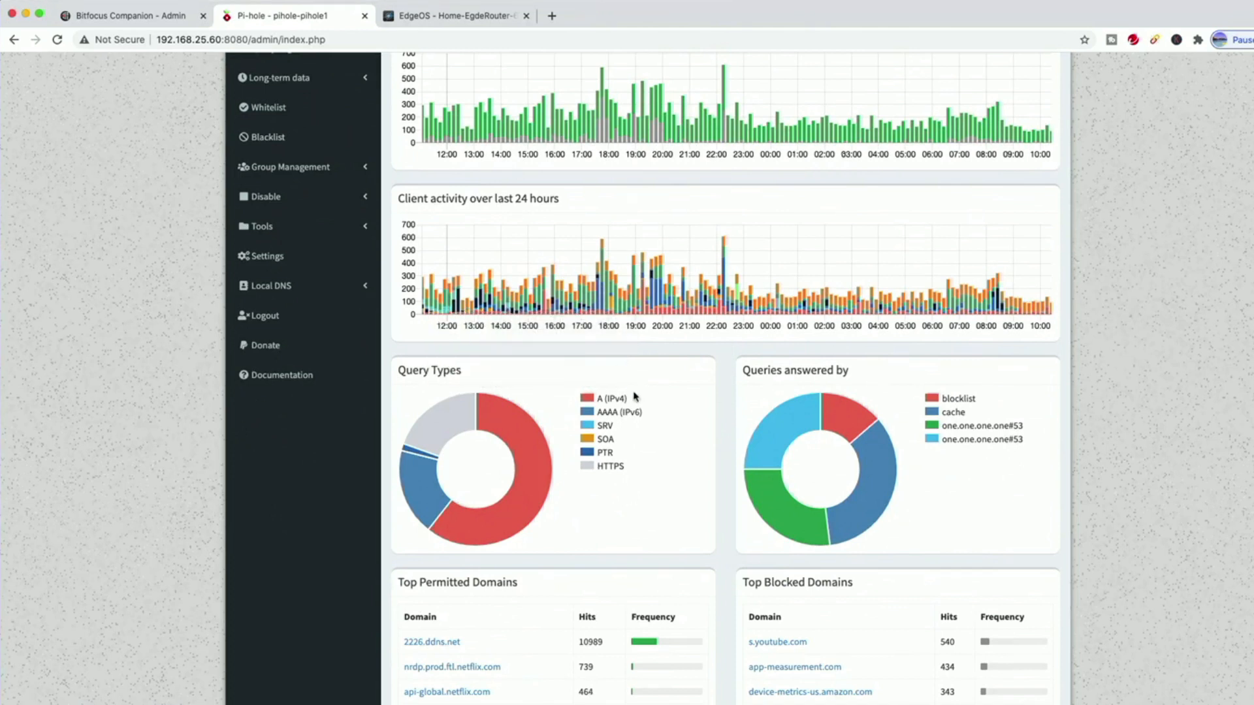
mouse_move(672, 425)
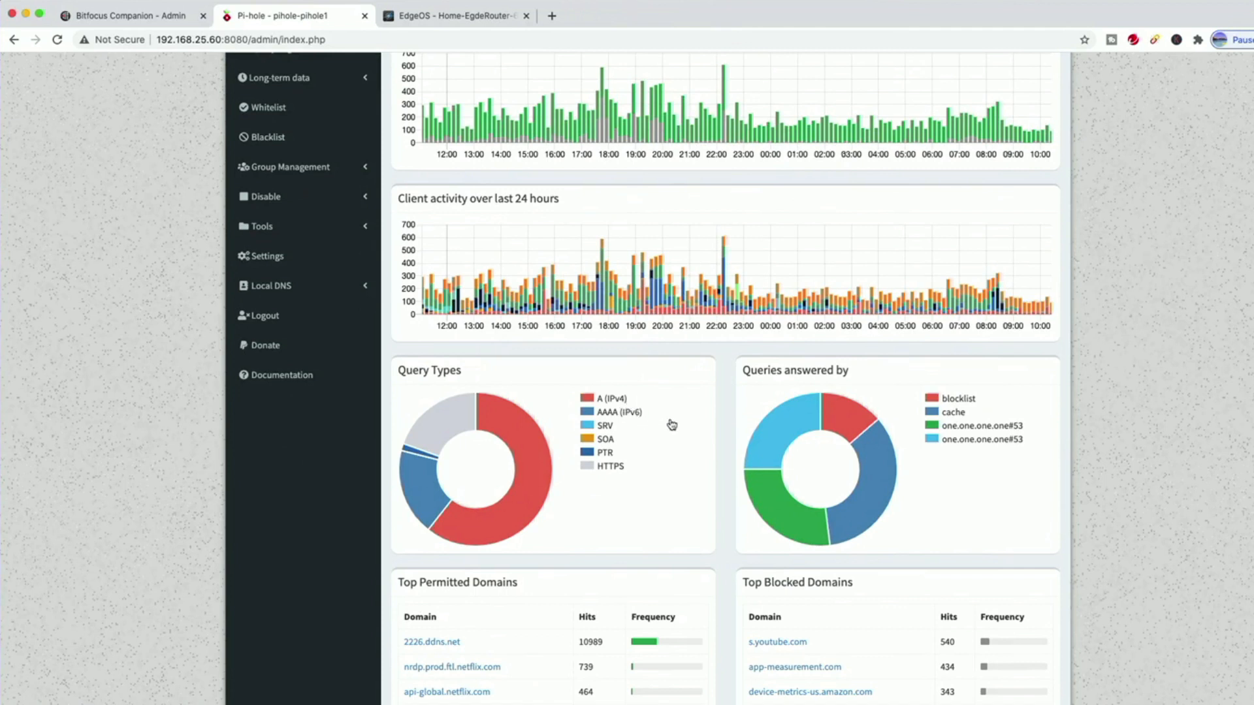
mouse_move(630, 461)
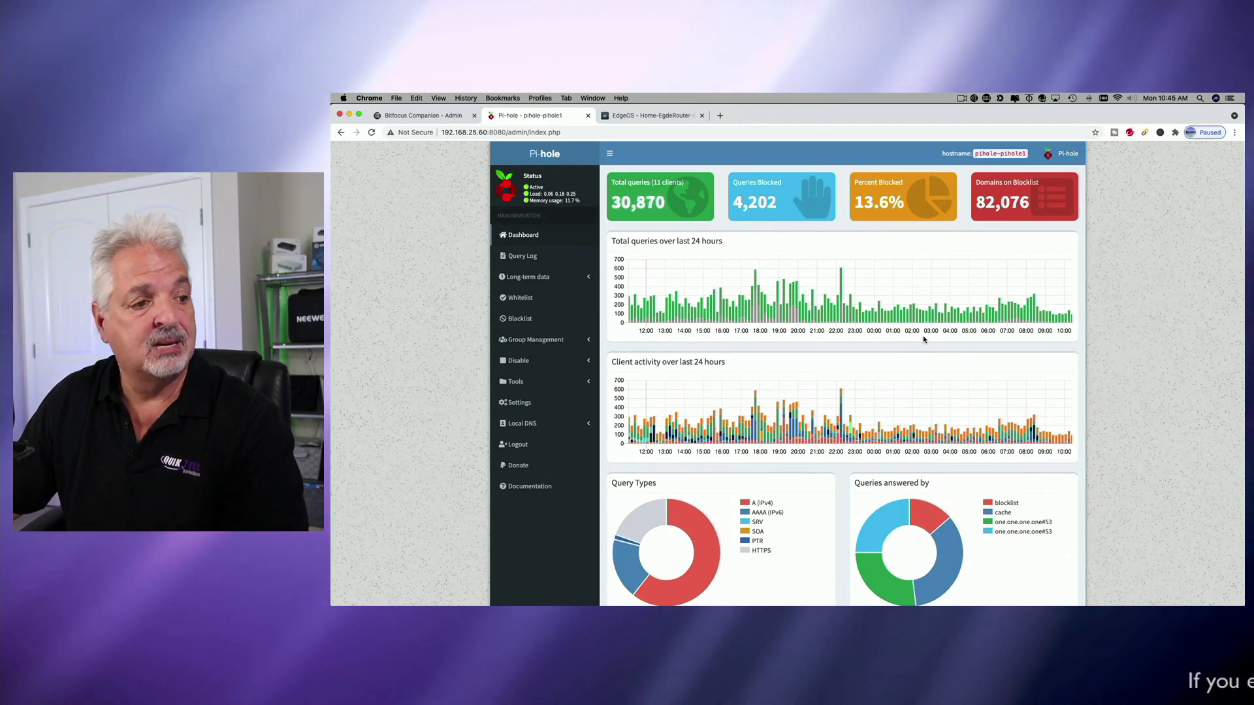
scroll("down", 3)
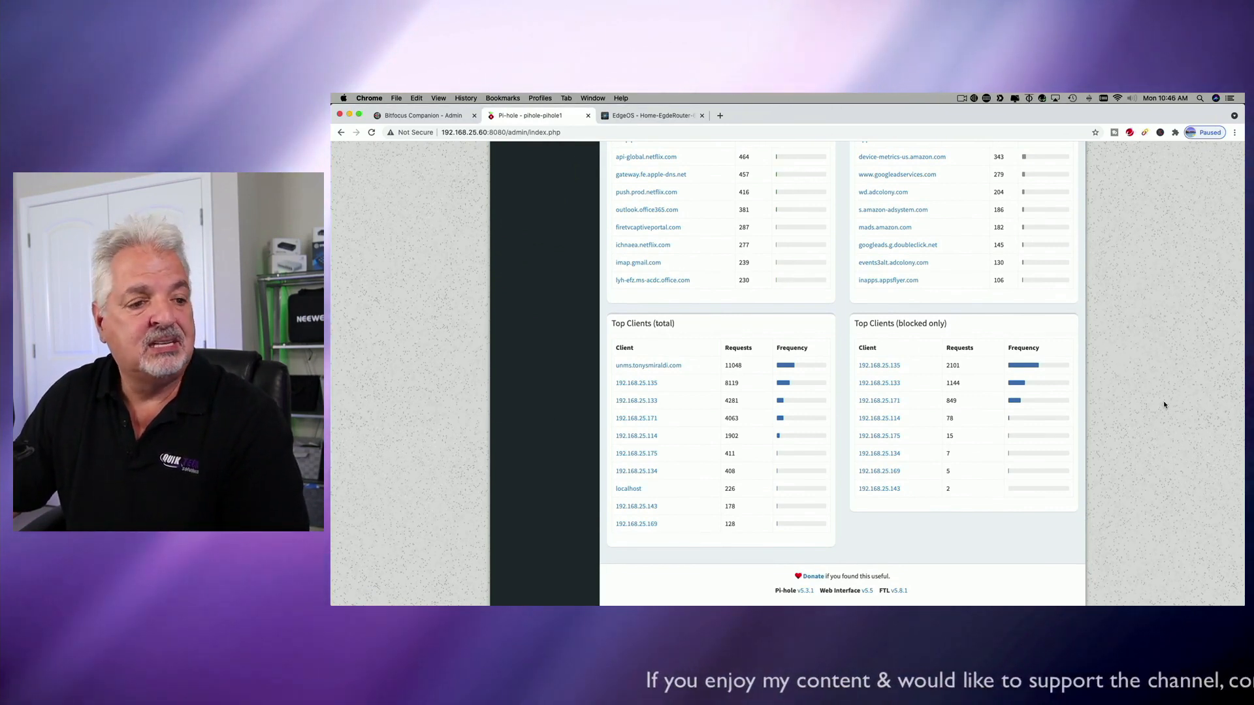
mouse_move(878, 401)
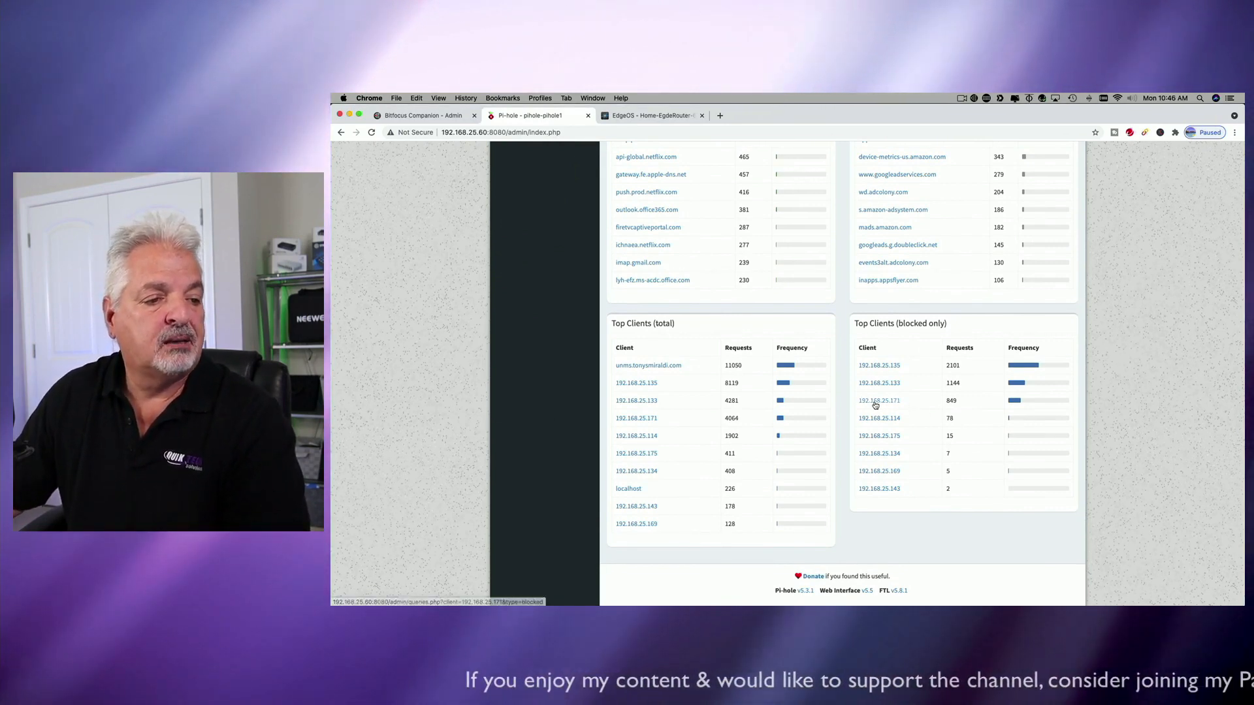
mouse_move(879, 400)
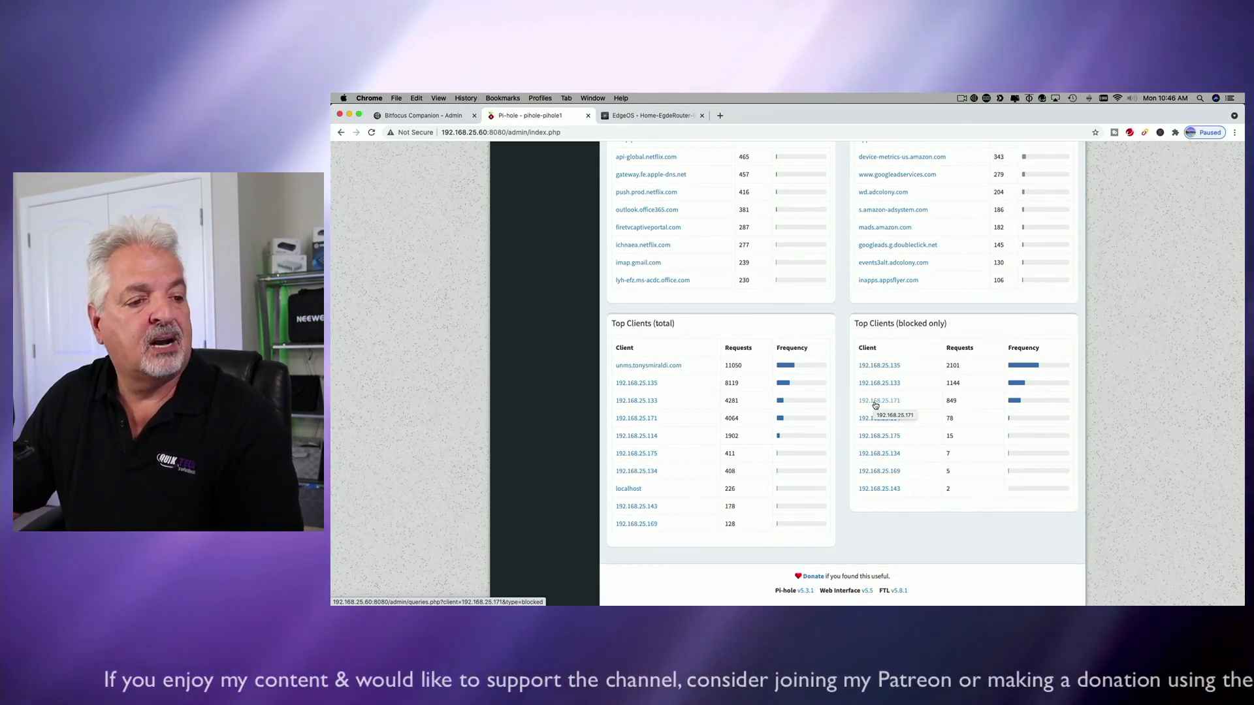
left_click(878, 399)
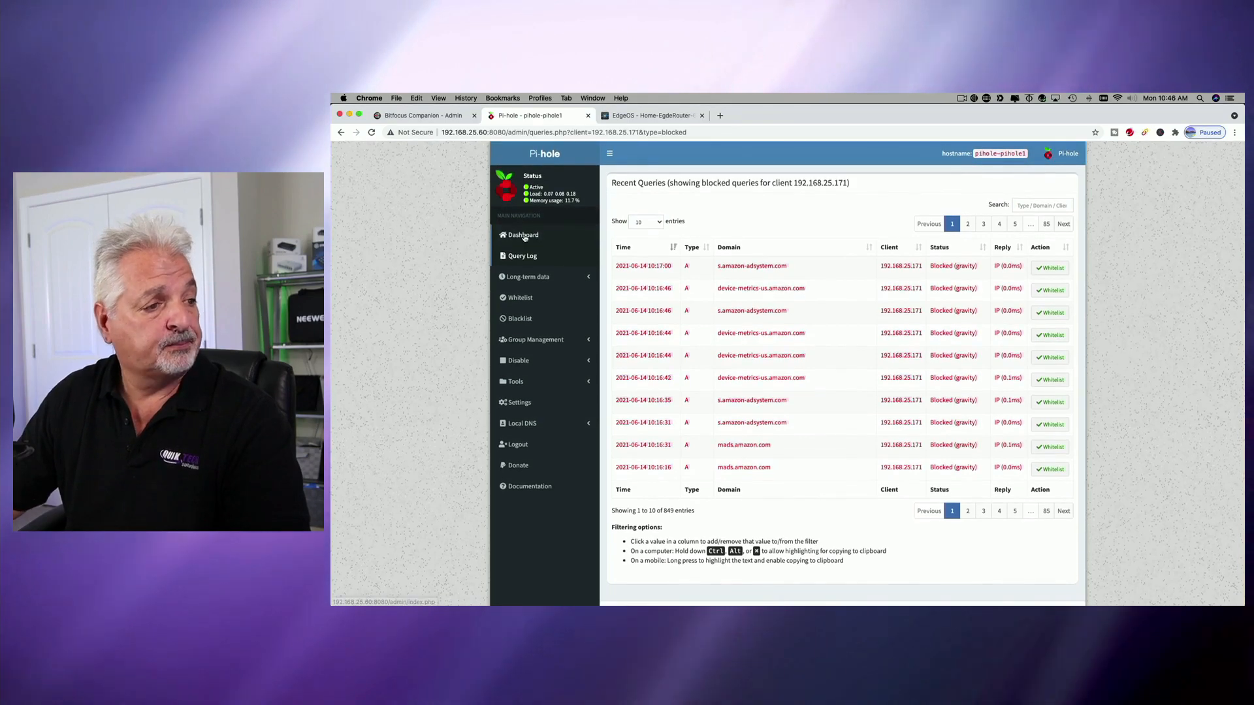
left_click(522, 235)
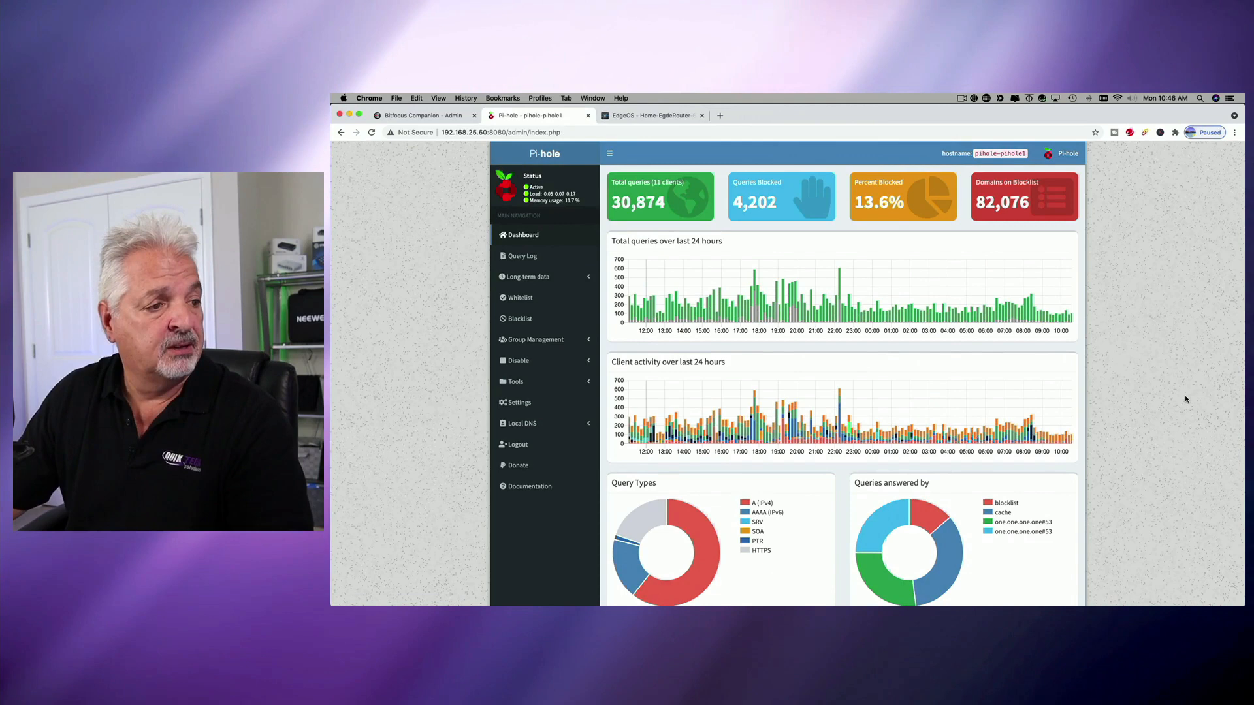
mouse_move(1170, 388)
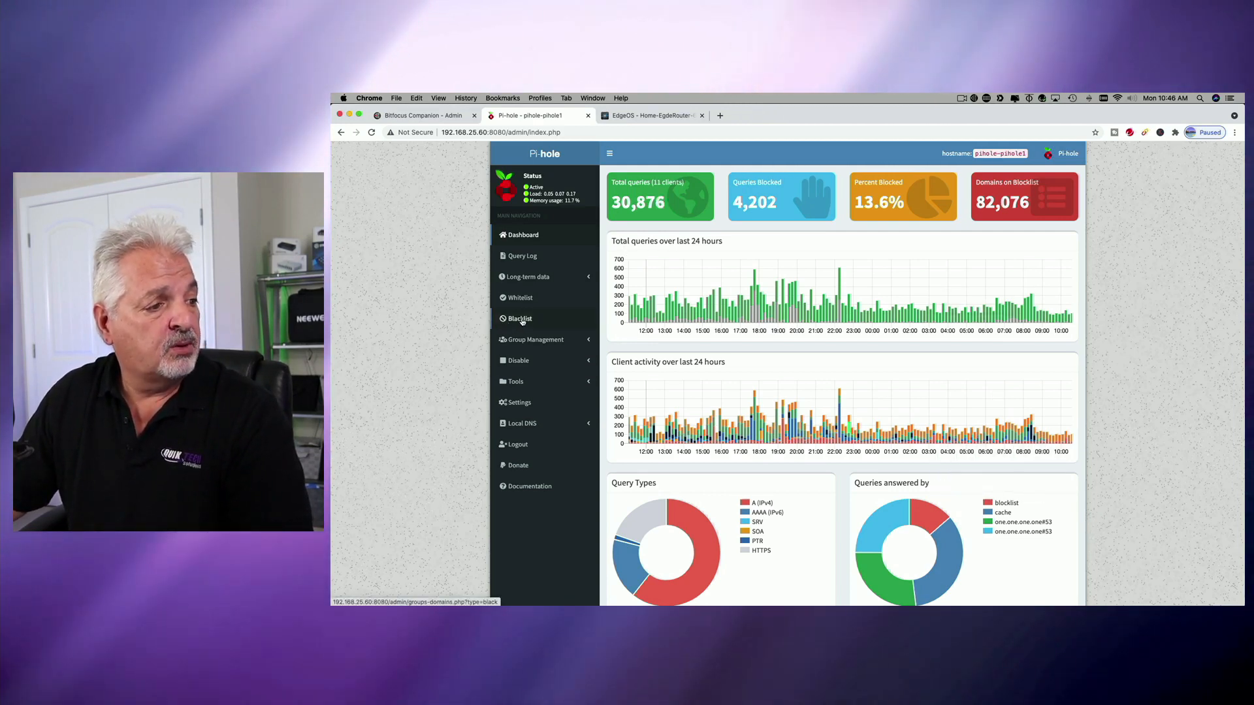
left_click(520, 318)
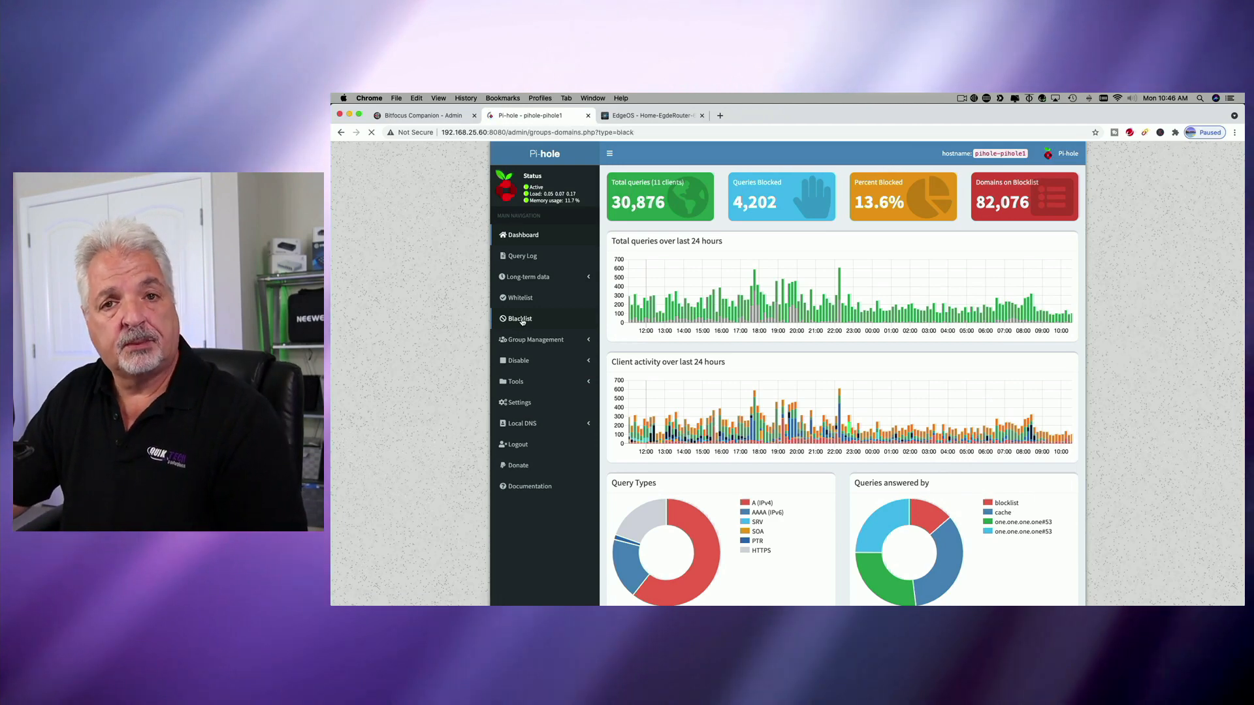
left_click(520, 318)
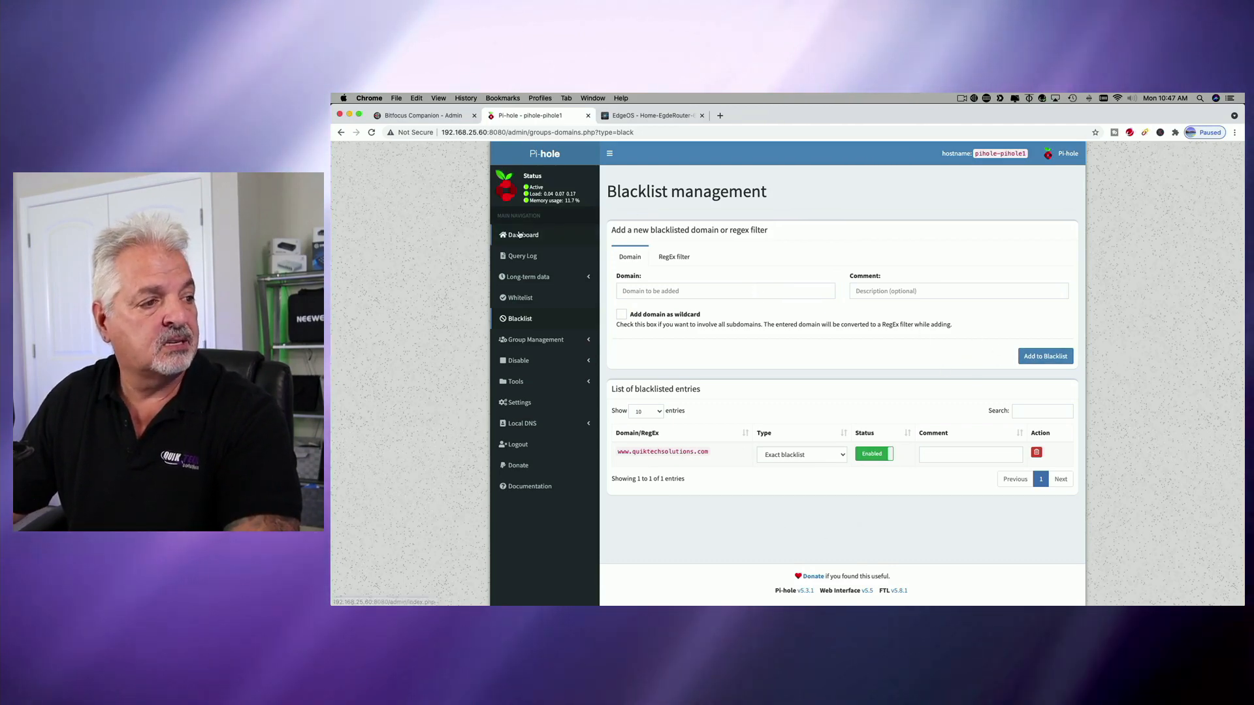
left_click(523, 235)
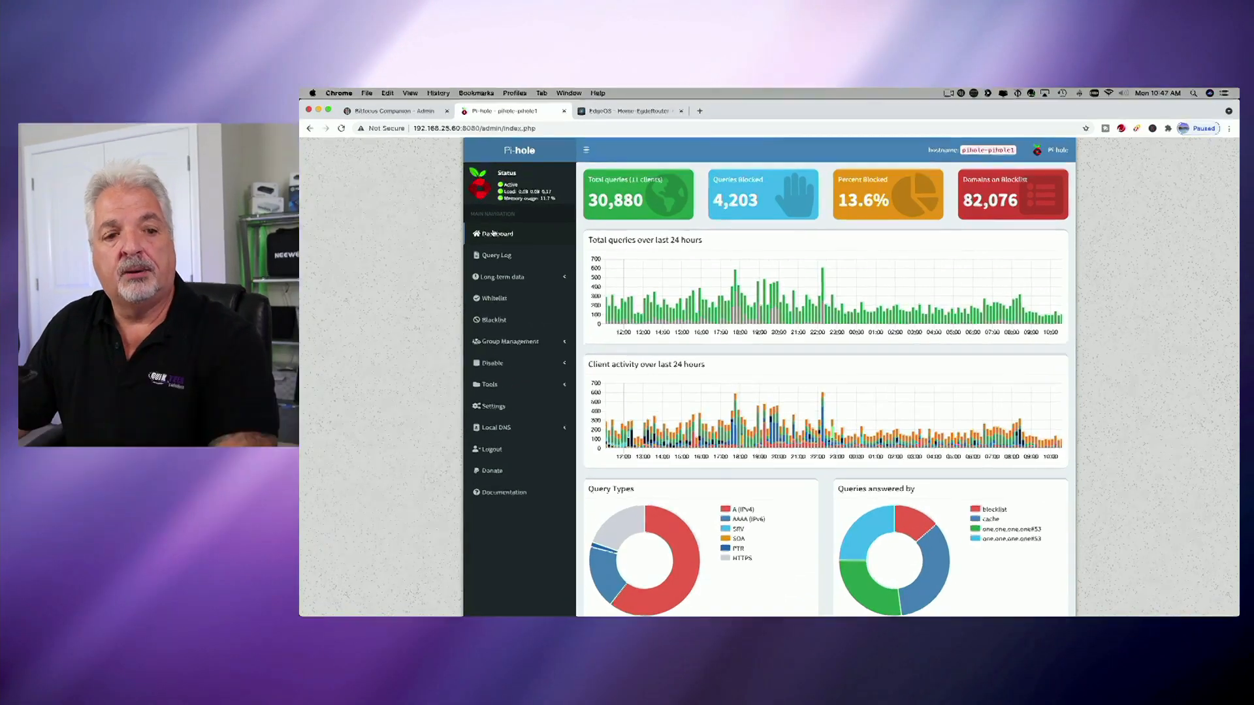
left_click(599, 110)
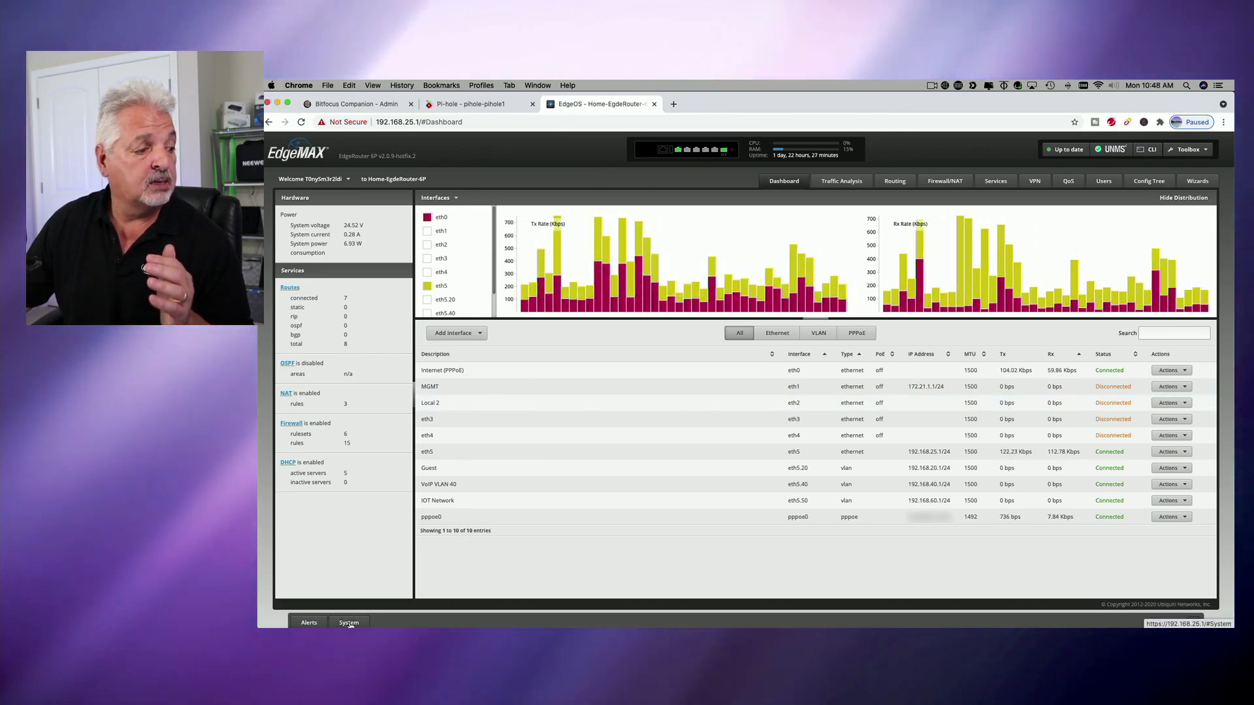
Step: Switch to the EdgeOS tab to view the router dashboard
left_click(349, 623)
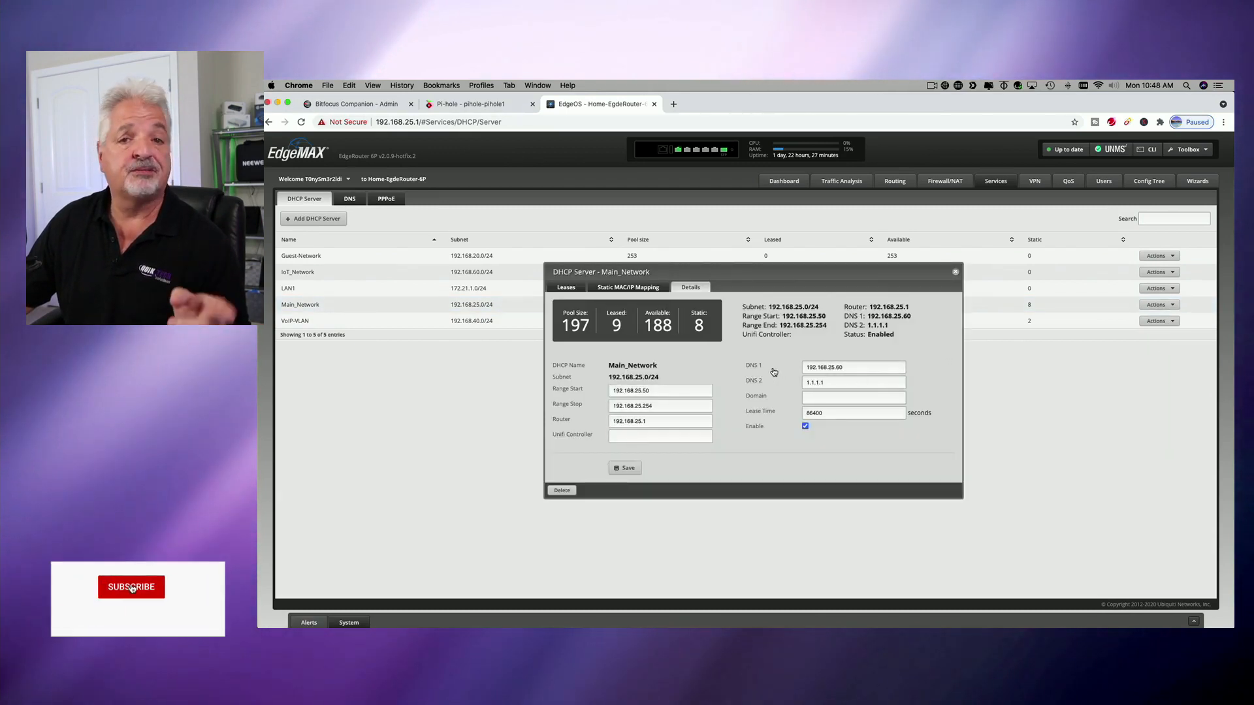
Step: Select the Main_Network DHCP server's primary DNS address, 192.168.25.60
triple_click(852, 367)
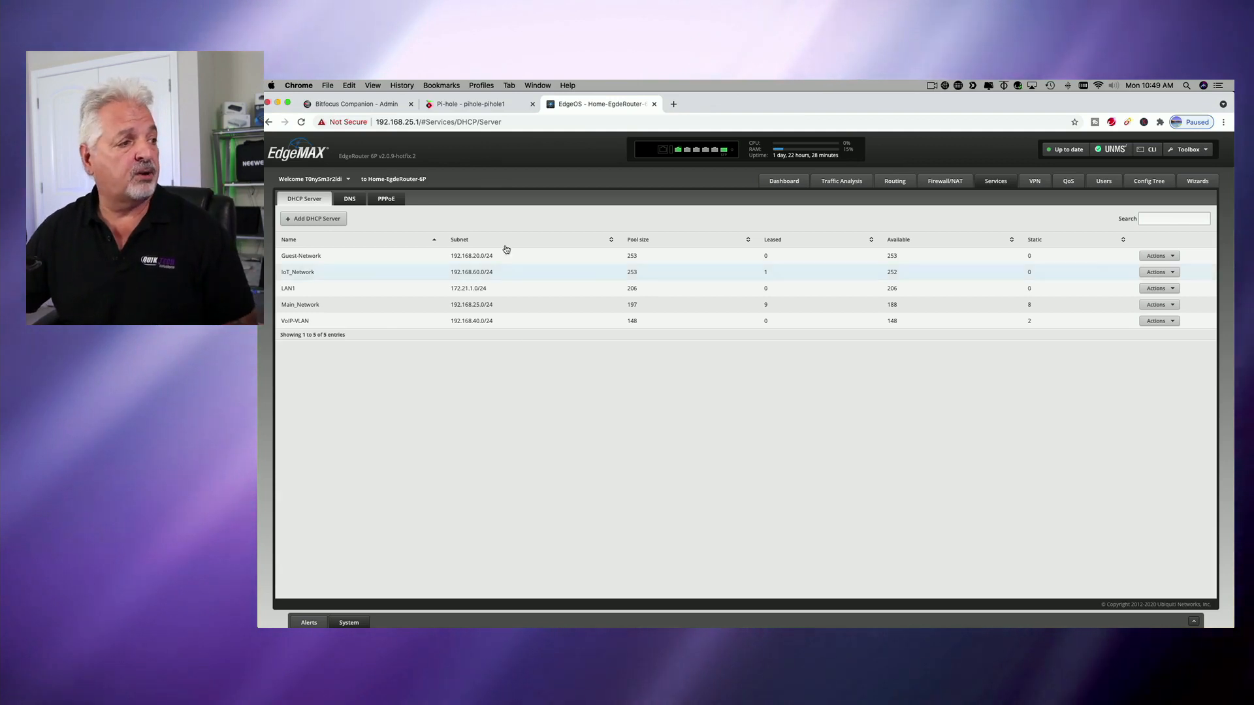
Step: View the Wi-Fi interface's advanced DNS settings listing 1.1.1.1 and 8.8.8.8
left_click(271, 86)
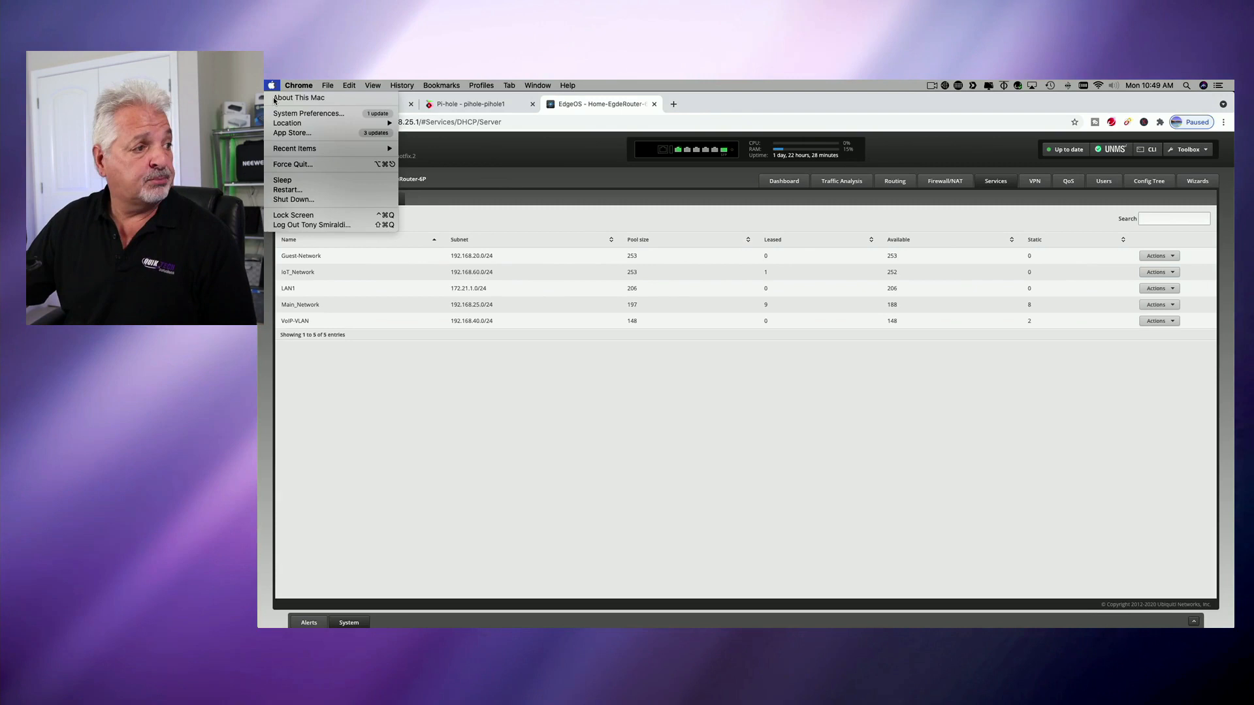
mouse_move(307, 113)
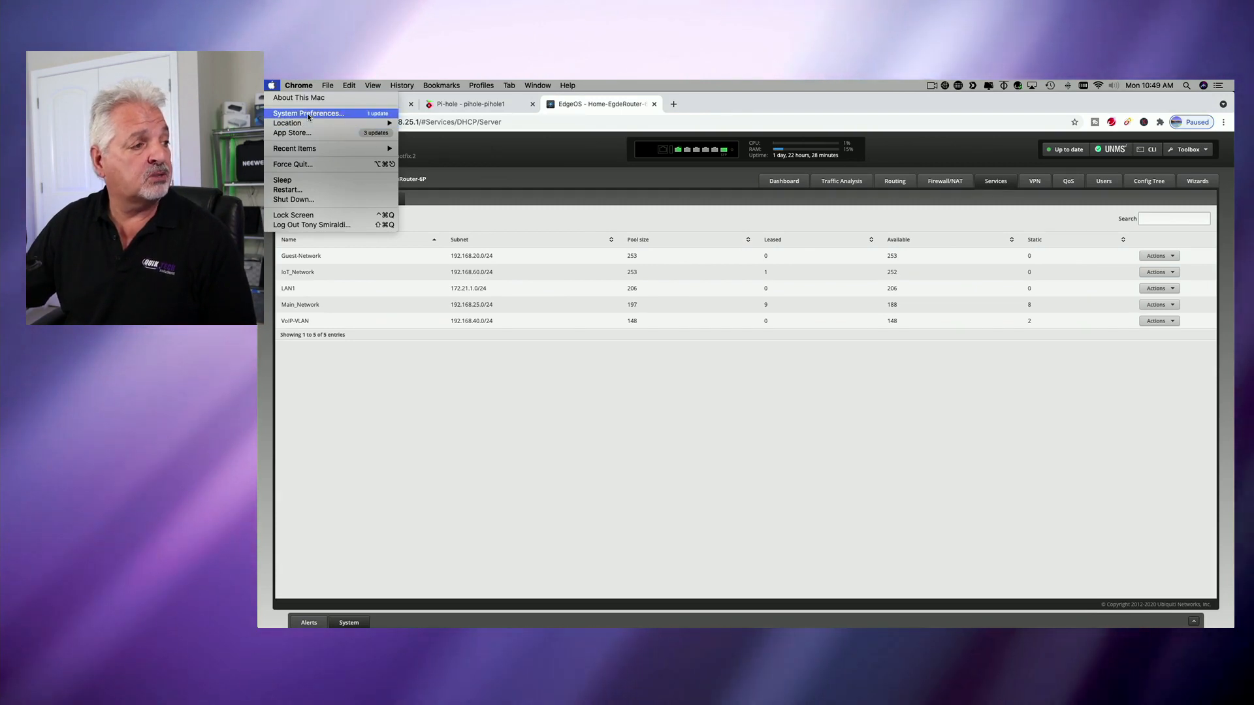
left_click(308, 113)
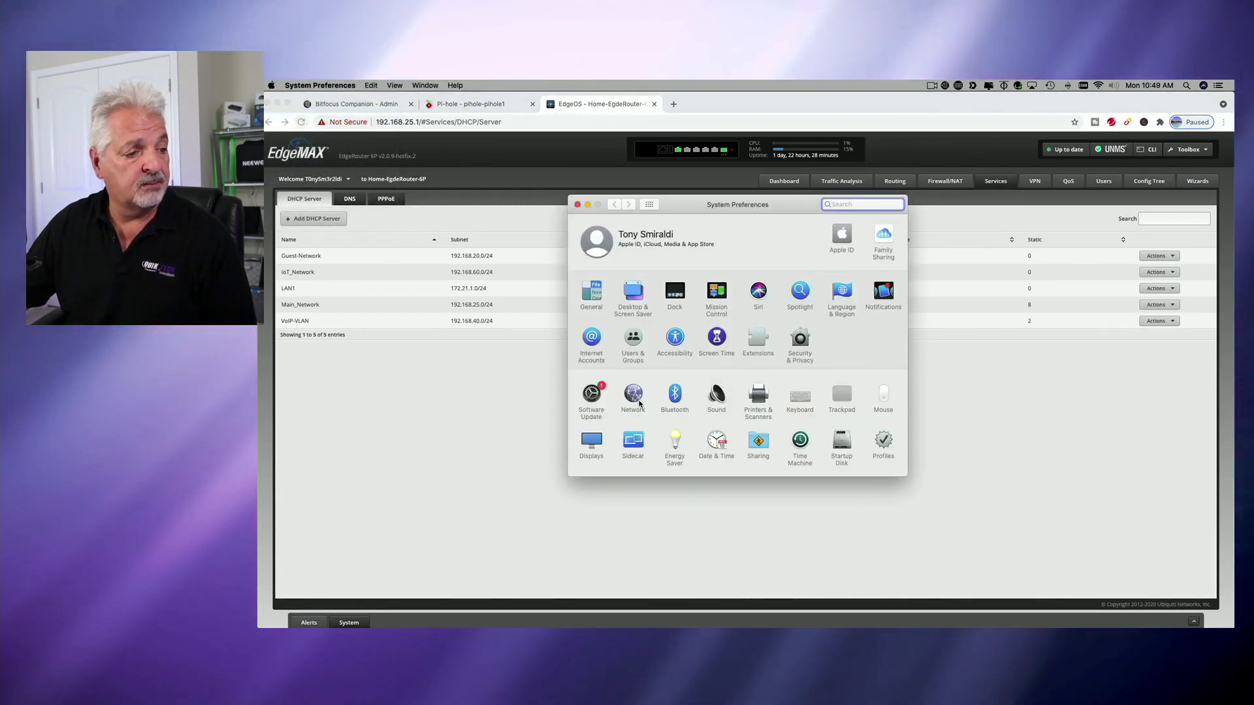
left_click(633, 395)
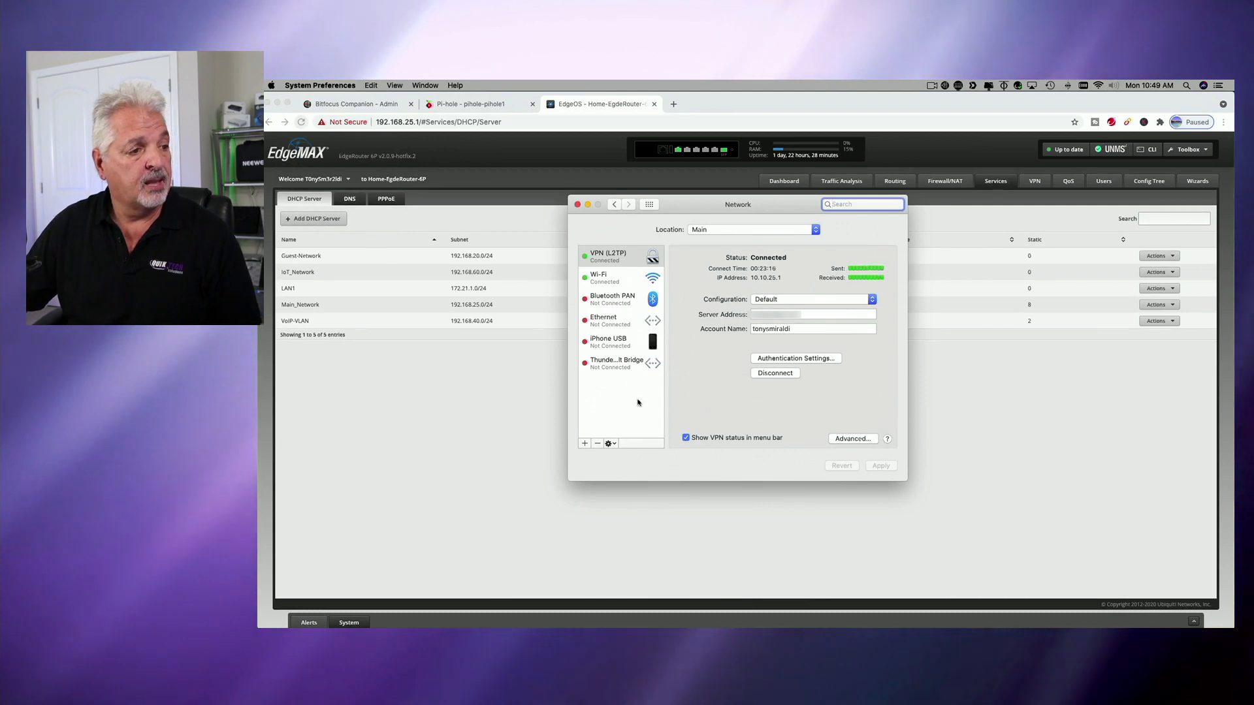
left_click(599, 277)
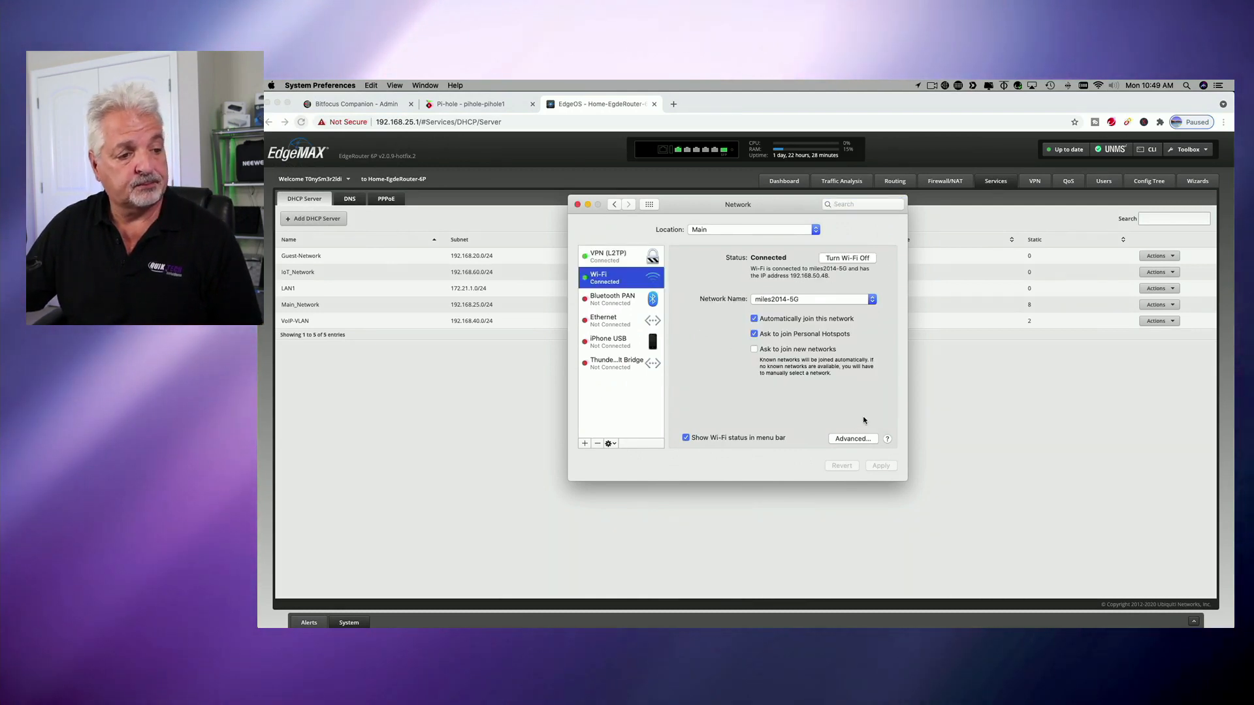
left_click(853, 438)
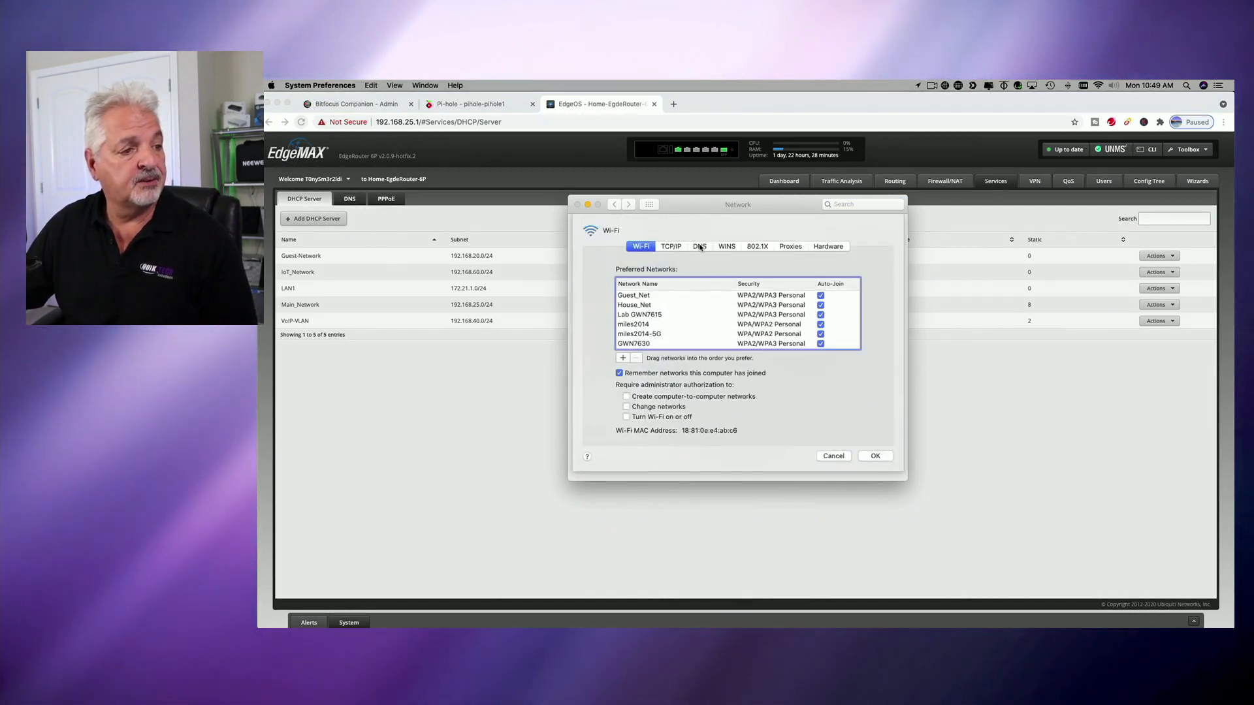
left_click(699, 245)
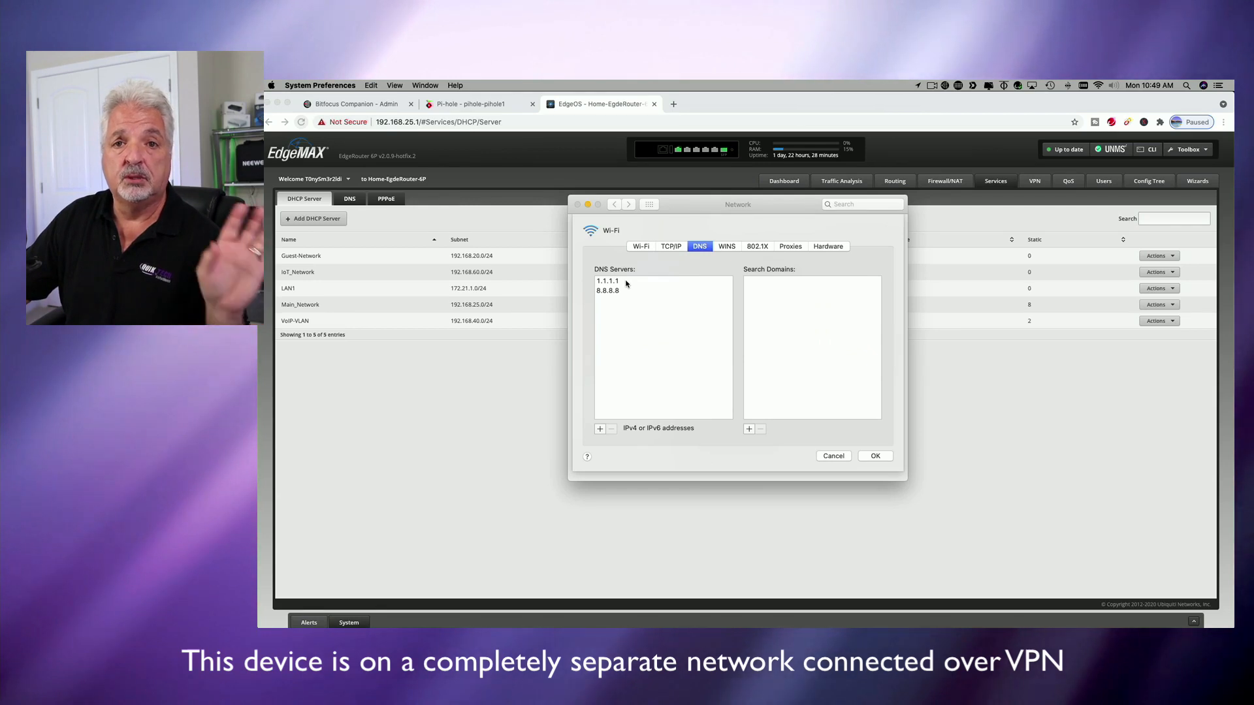
left_click(607, 281)
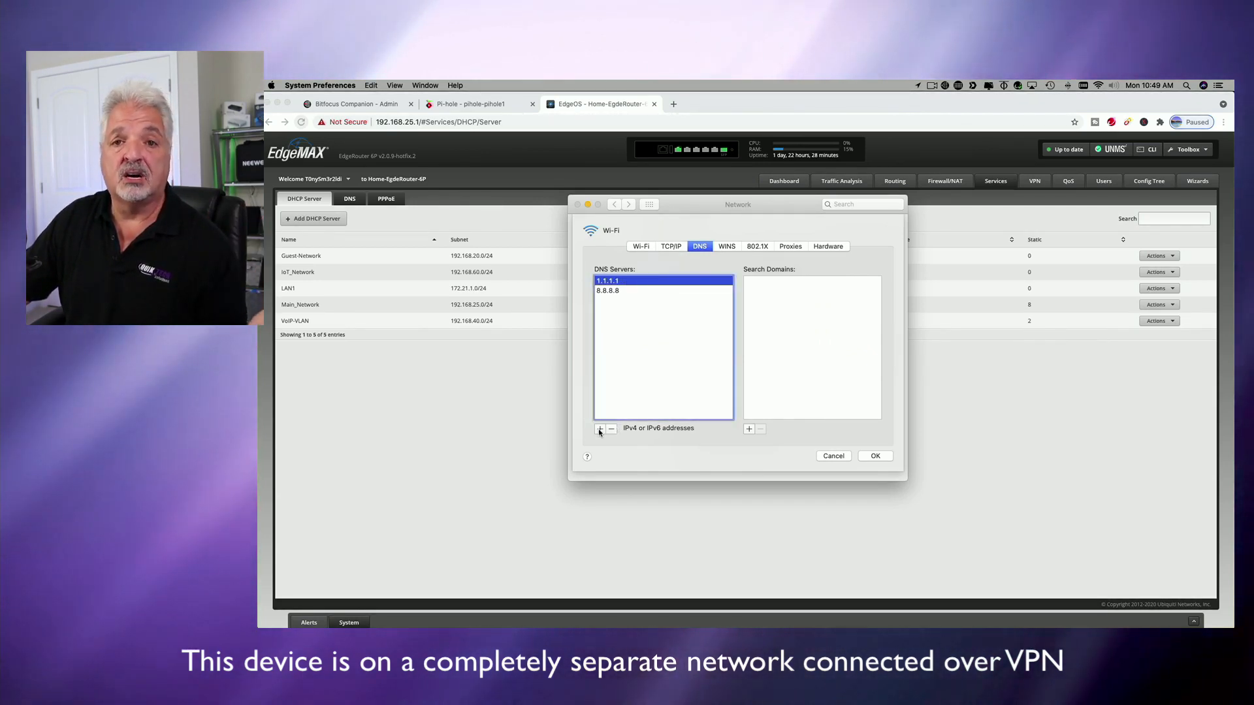
mouse_move(600, 430)
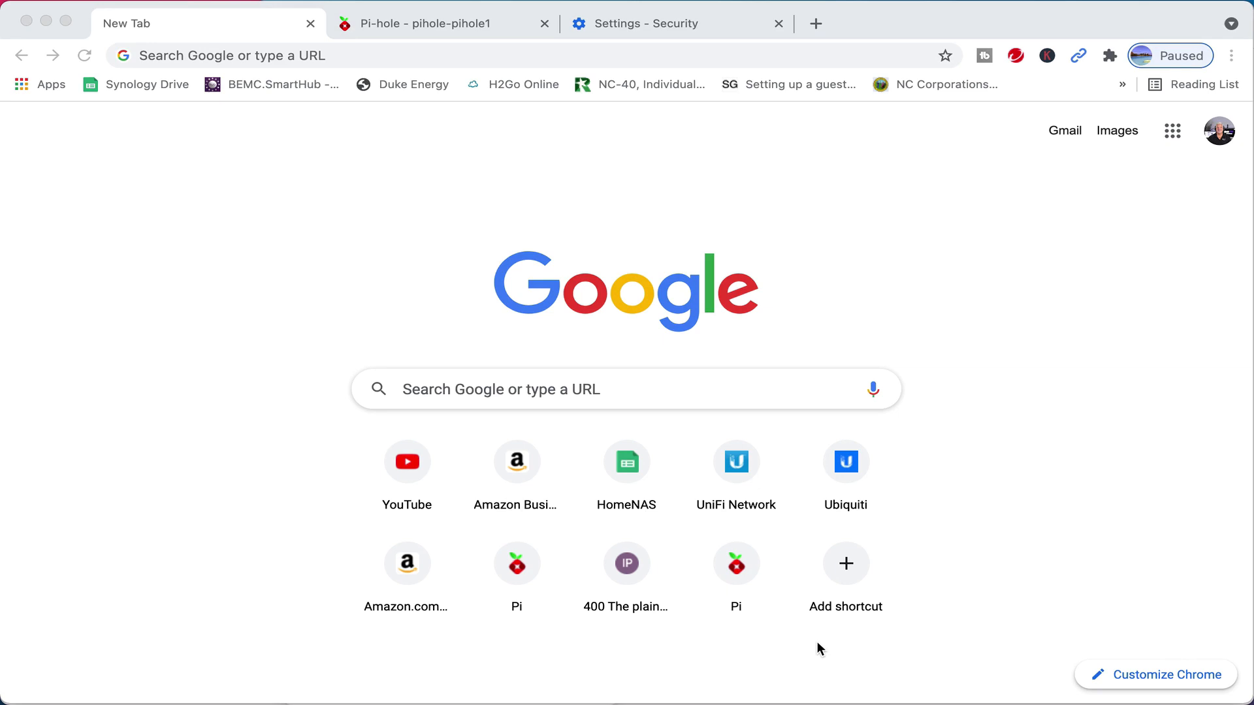
mouse_move(982, 301)
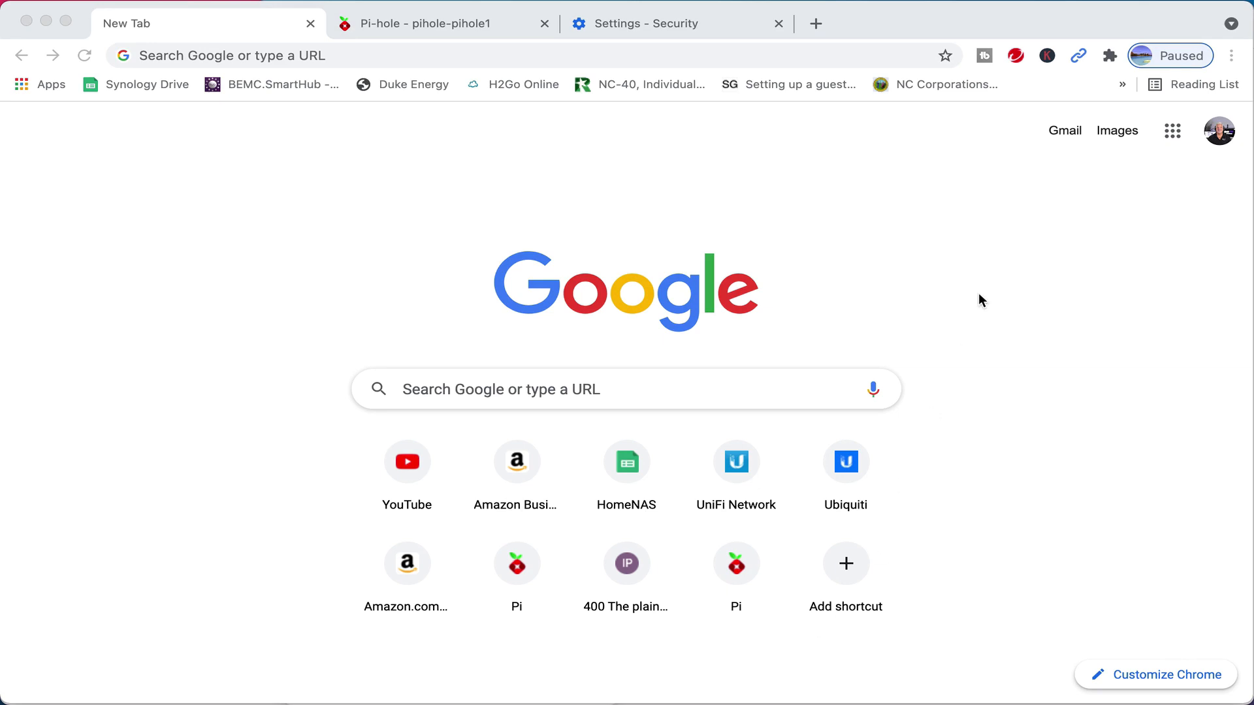
mouse_move(869, 28)
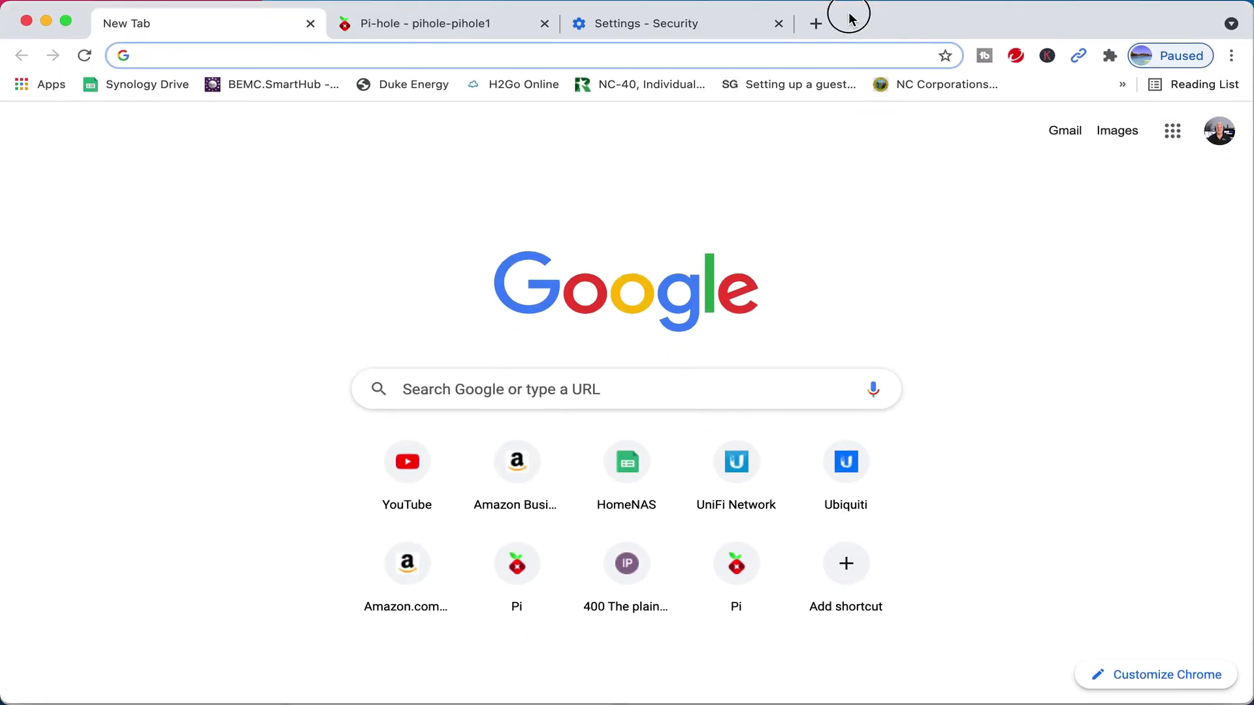
mouse_move(938, 116)
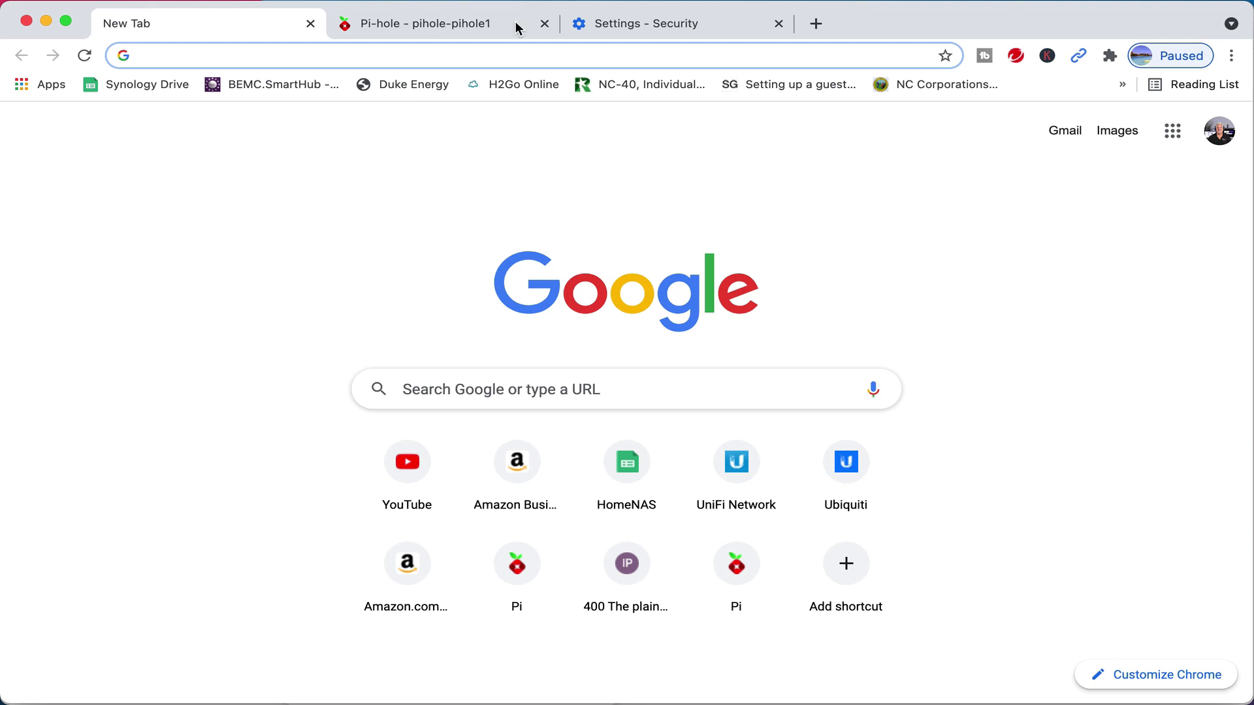
Step: Reveal Chrome's still-enabled Use secure DNS option, then return to the Pi-hole blacklist page
left_click(676, 23)
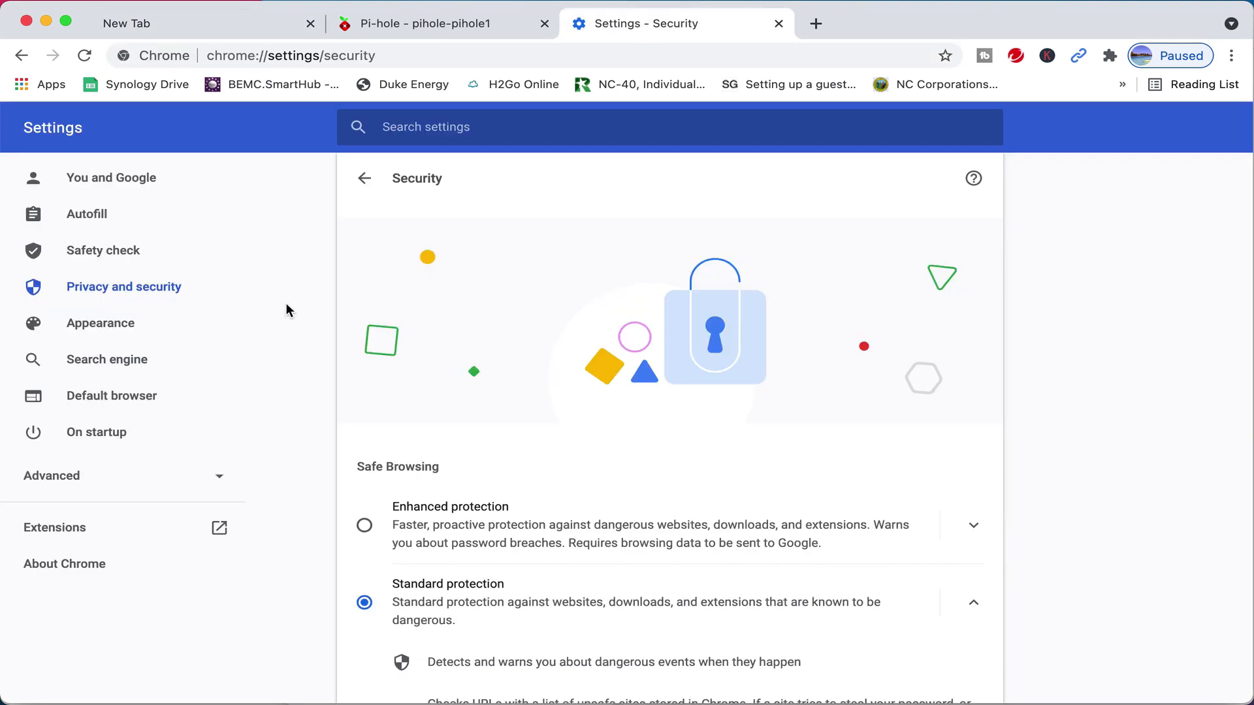
left_click(363, 178)
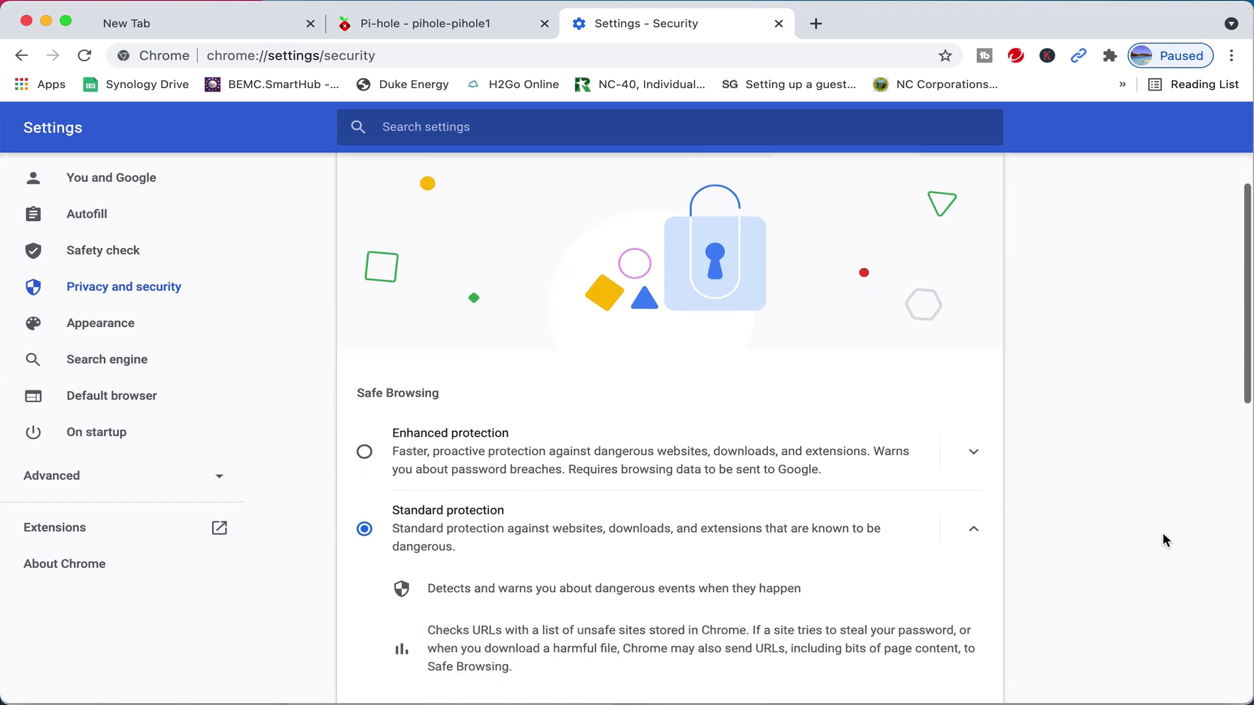
scroll("down", 3)
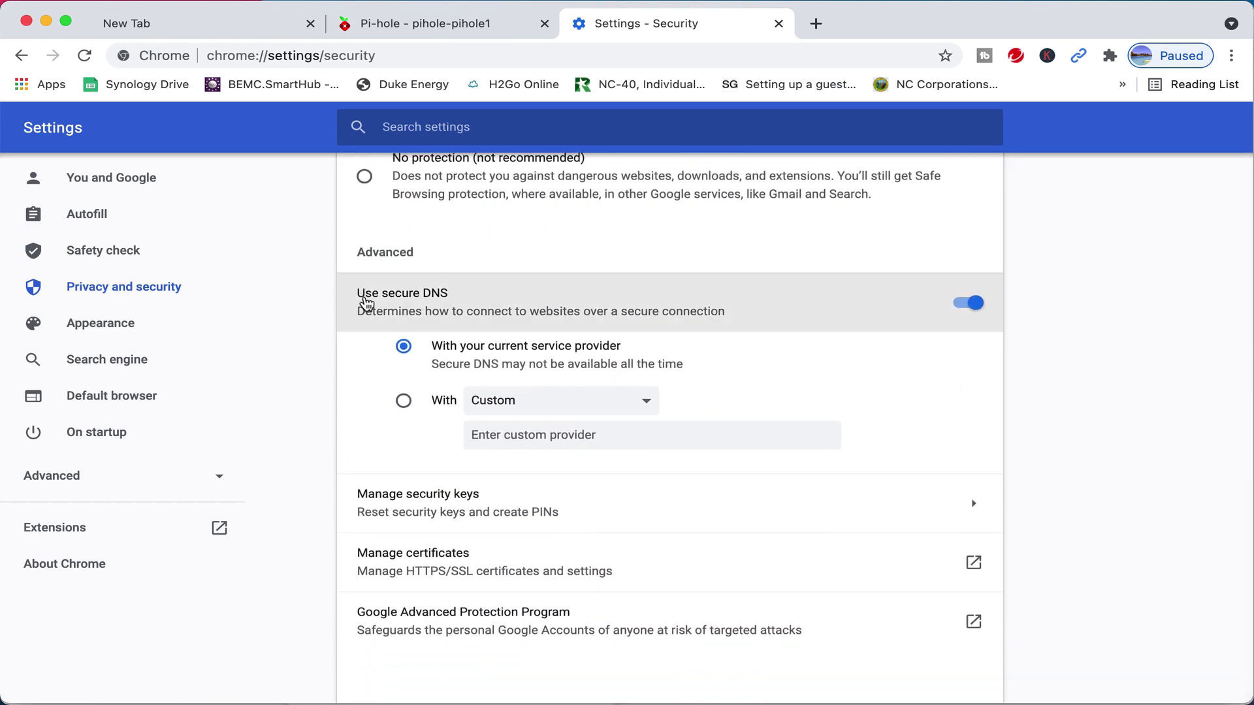
mouse_move(854, 309)
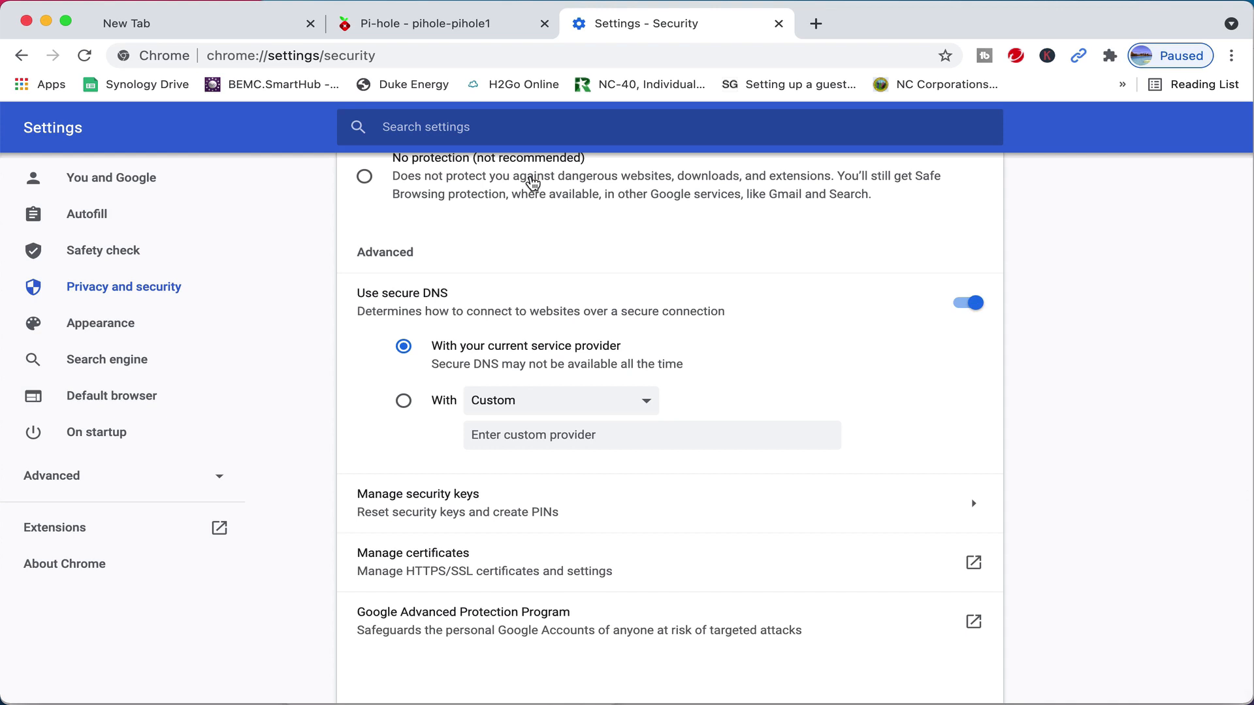
left_click(438, 23)
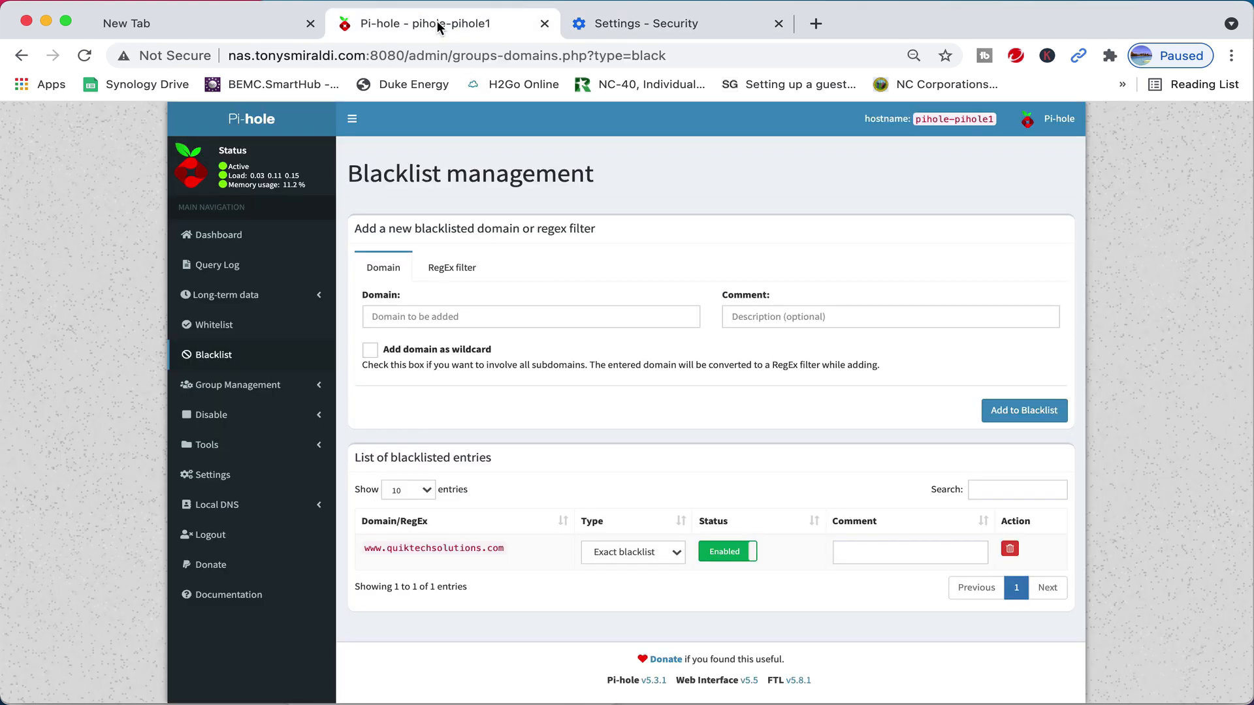
mouse_move(355, 188)
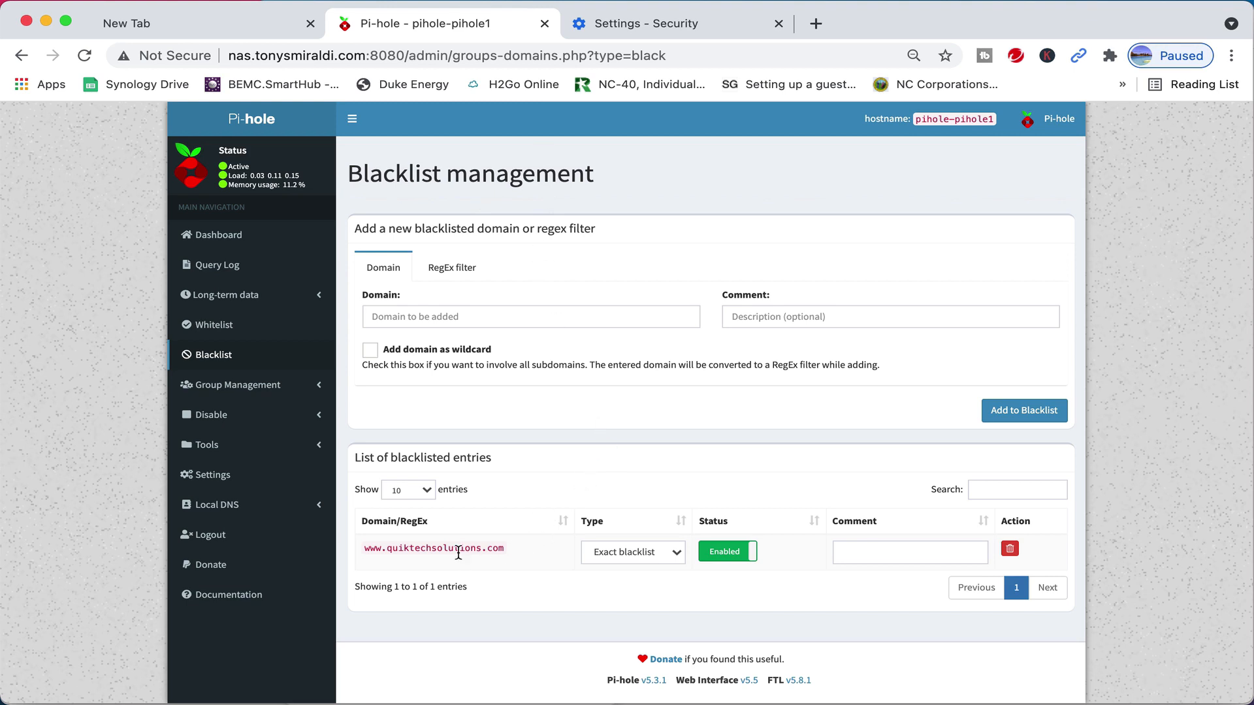
mouse_move(509, 564)
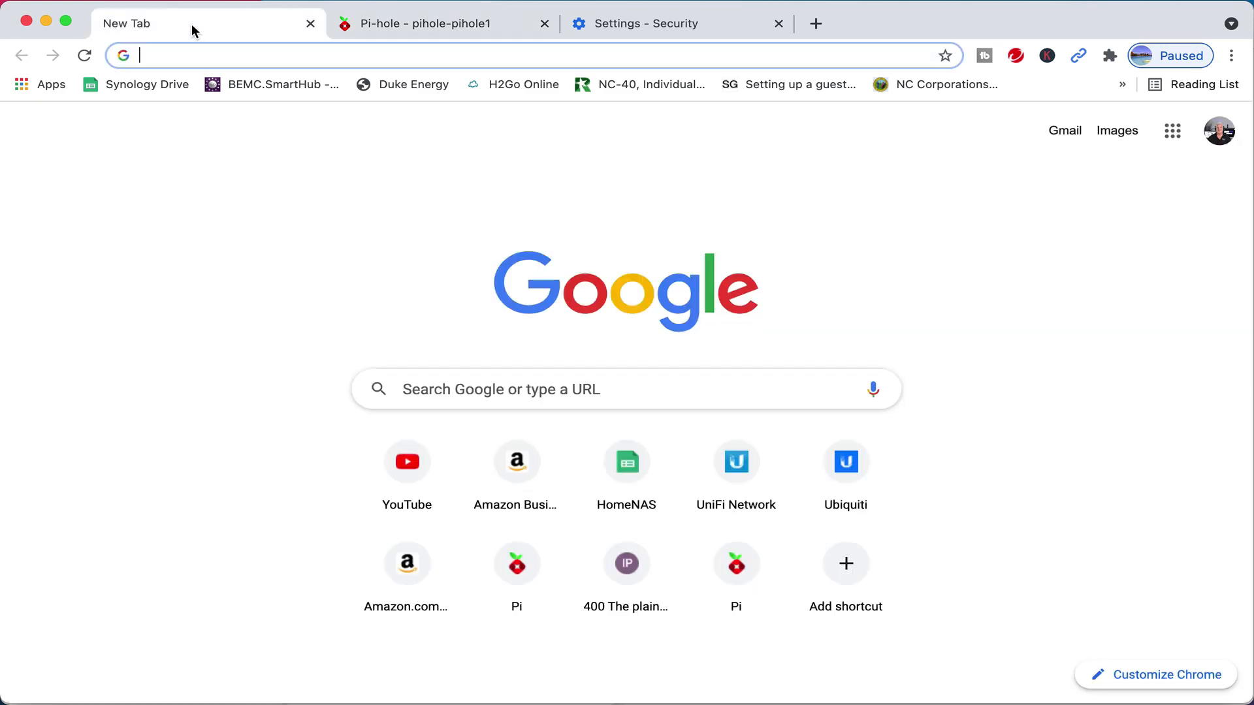
Step: Load nytimes.com in a new Chrome tab, showing a banner ad, and minimise Chrome
left_click(528, 55)
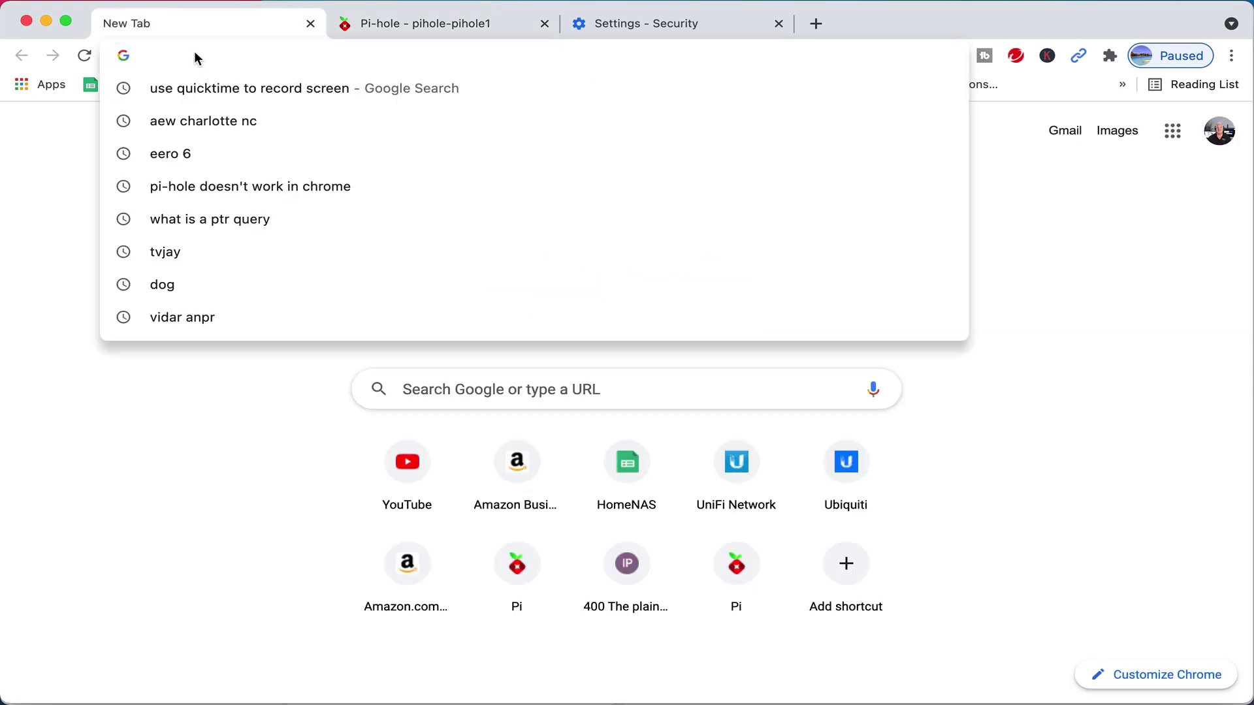
type("nytime")
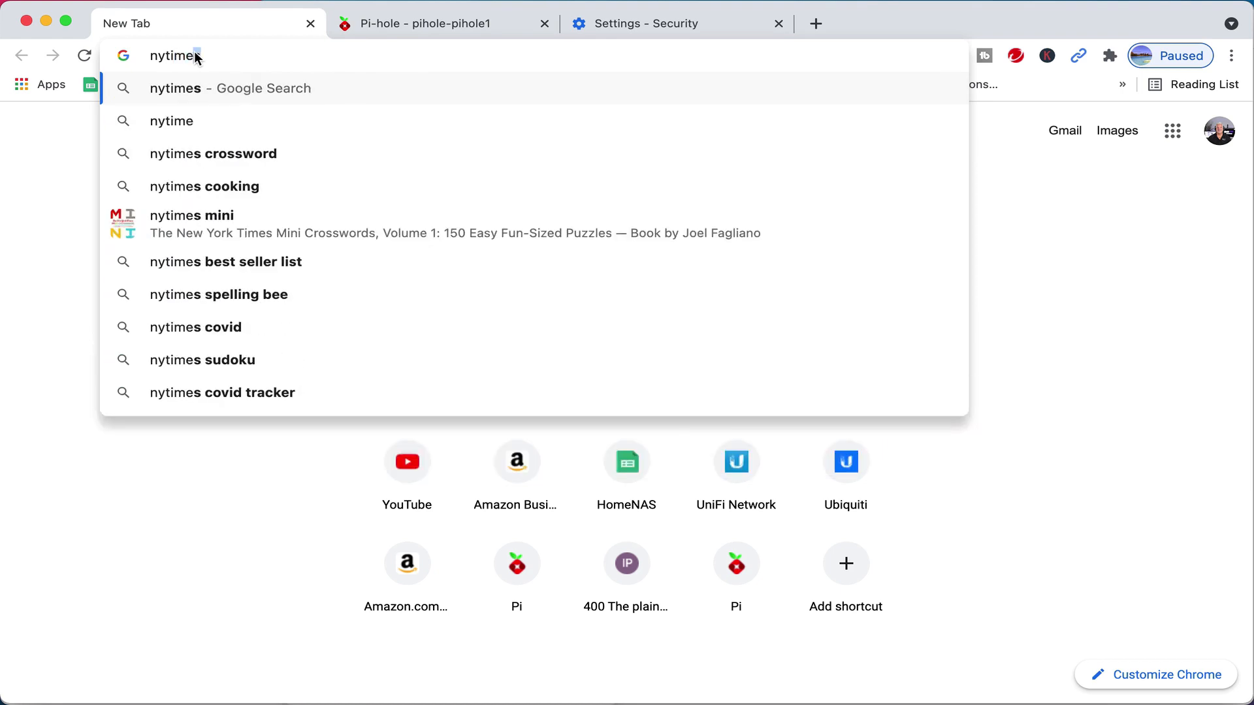
type(".com")
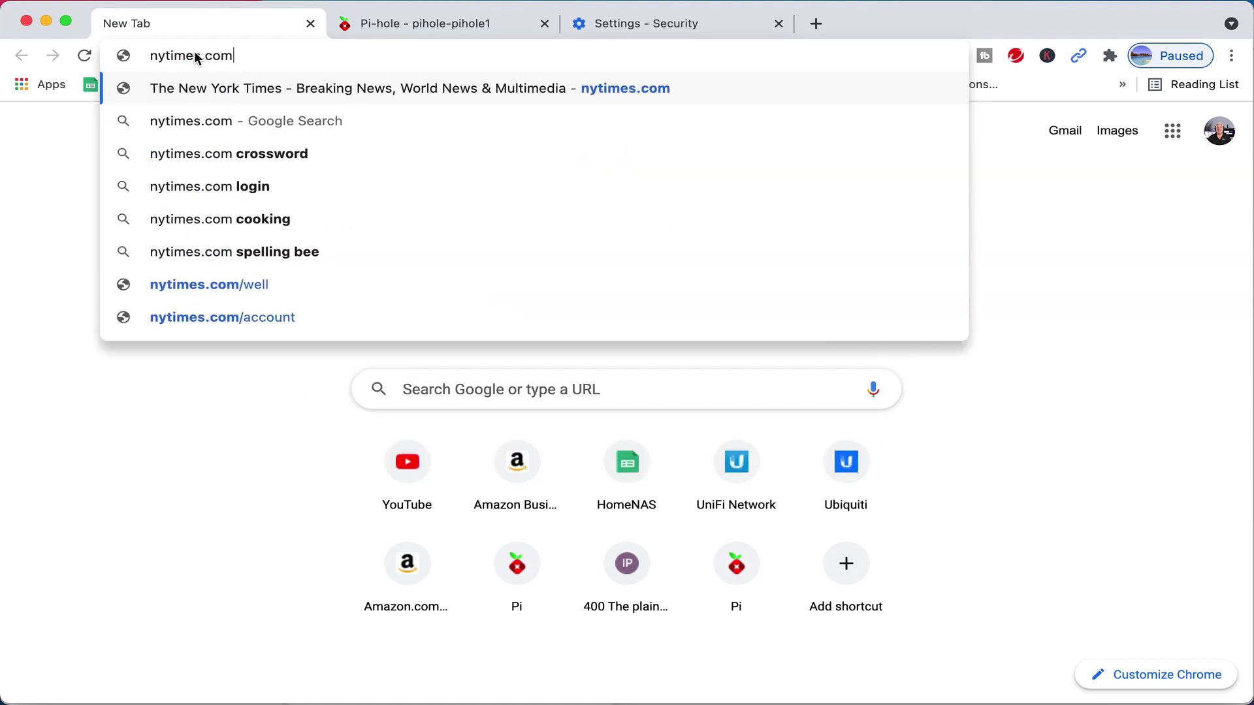
key("Enter")
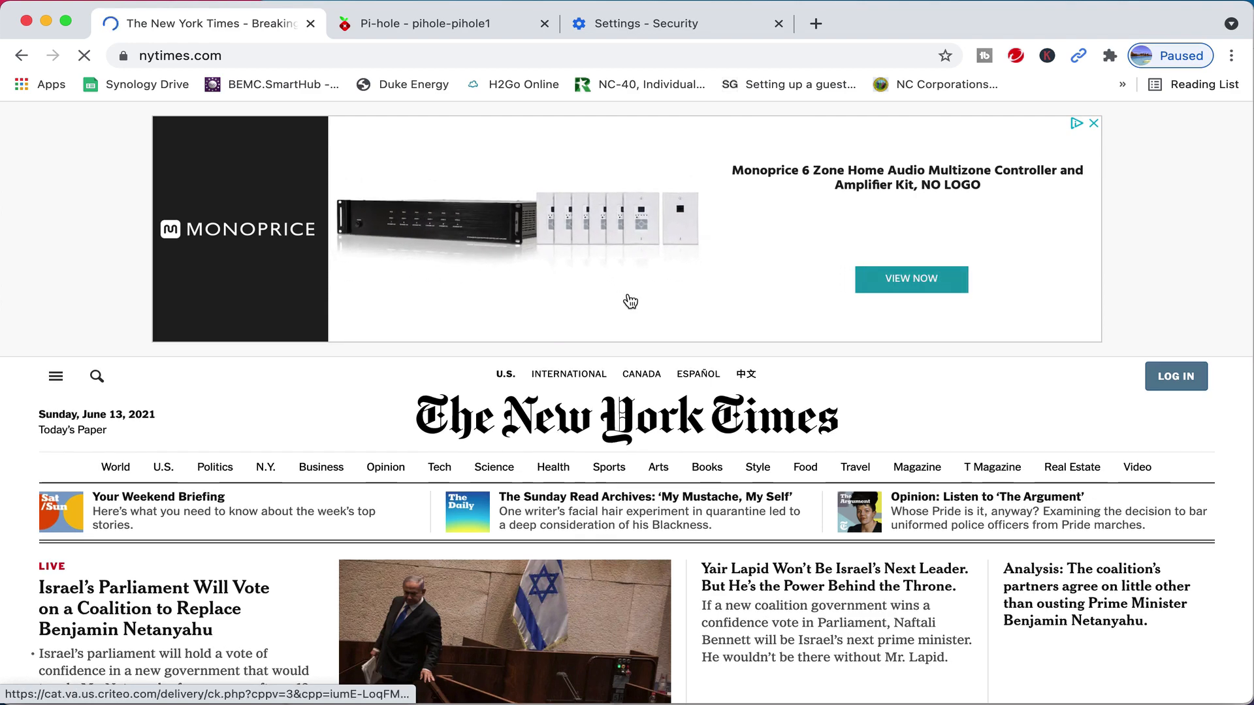
left_click(909, 279)
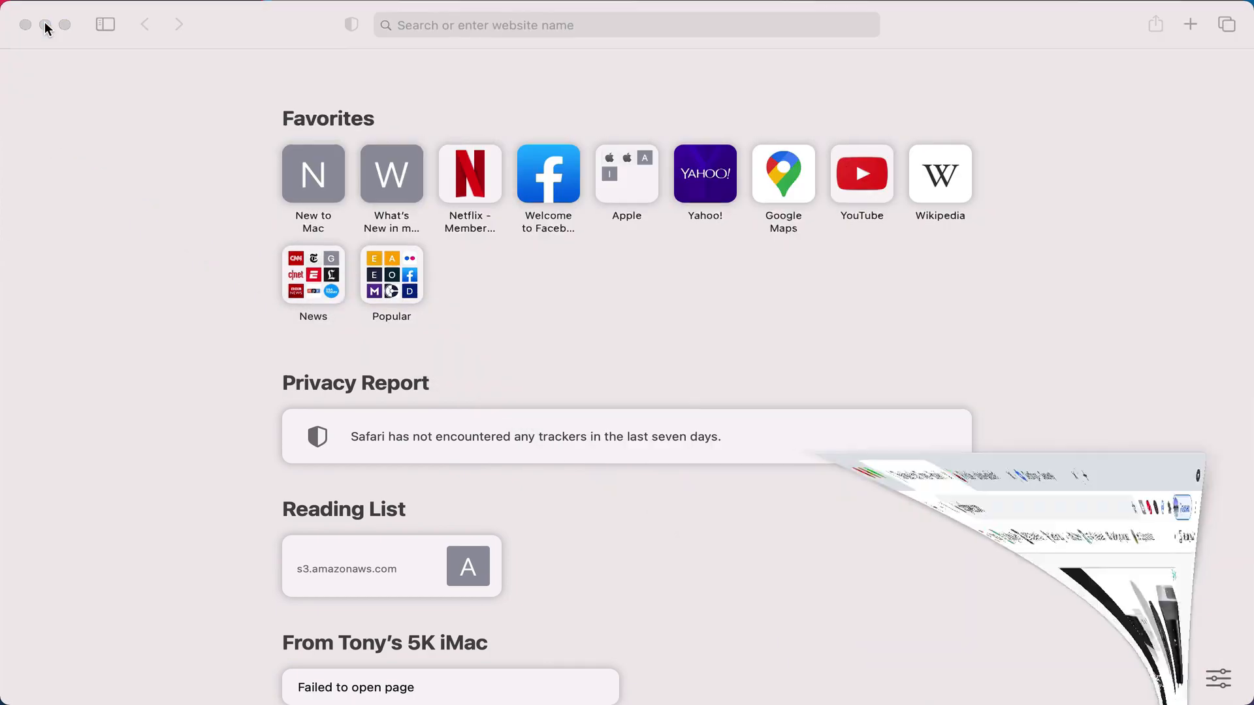
Step: Load nytimes.com in Safari and scroll to confirm the banner ad is missing
left_click(626, 25)
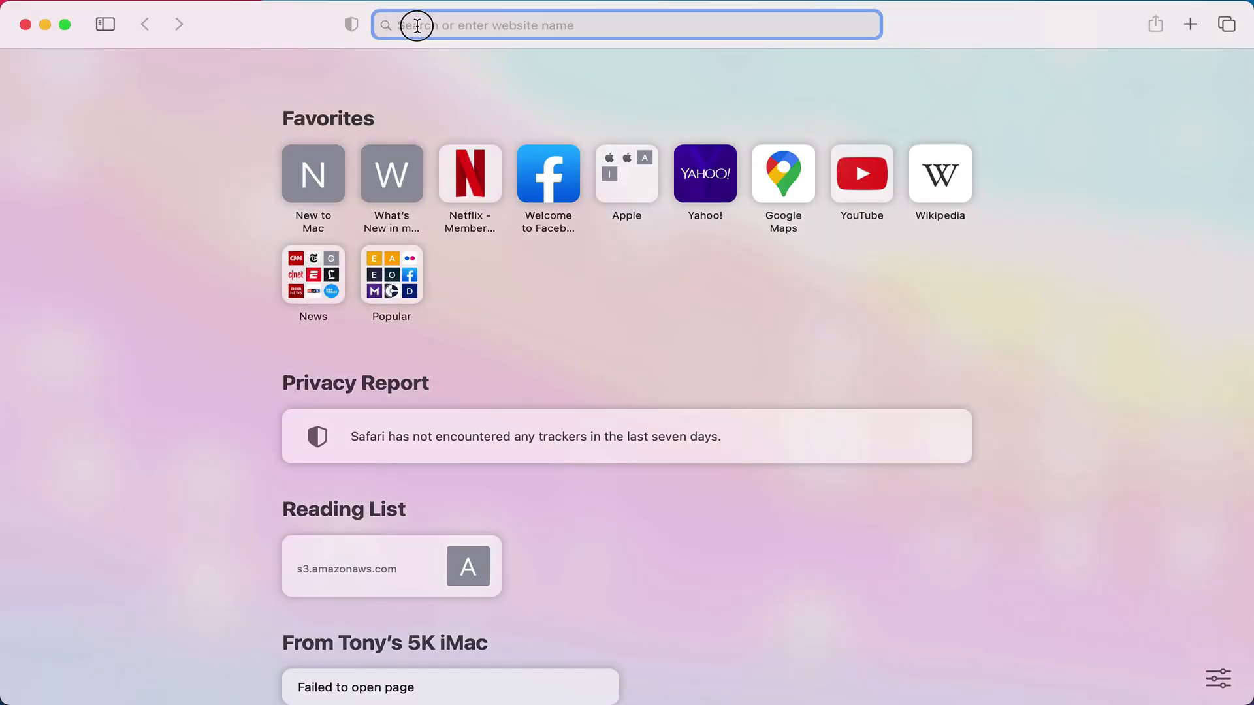
type("nytimes.com")
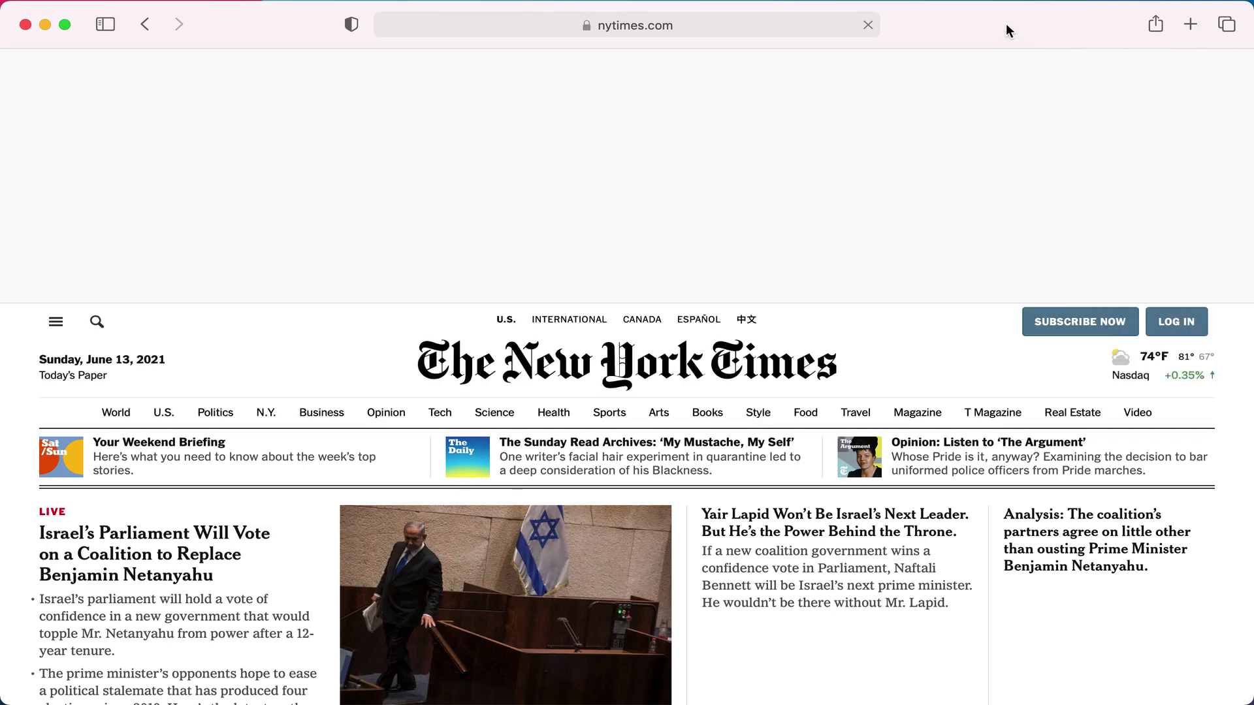
scroll("down", 3)
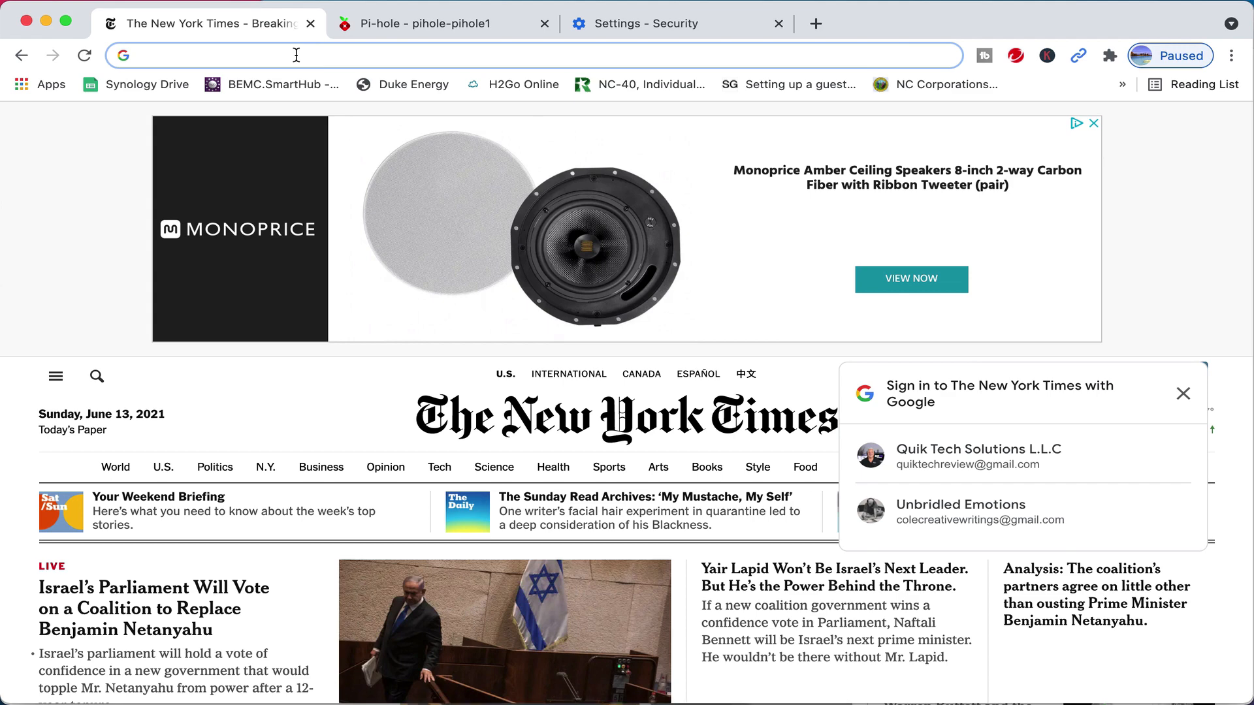
type("www.quiktechsolutions.com")
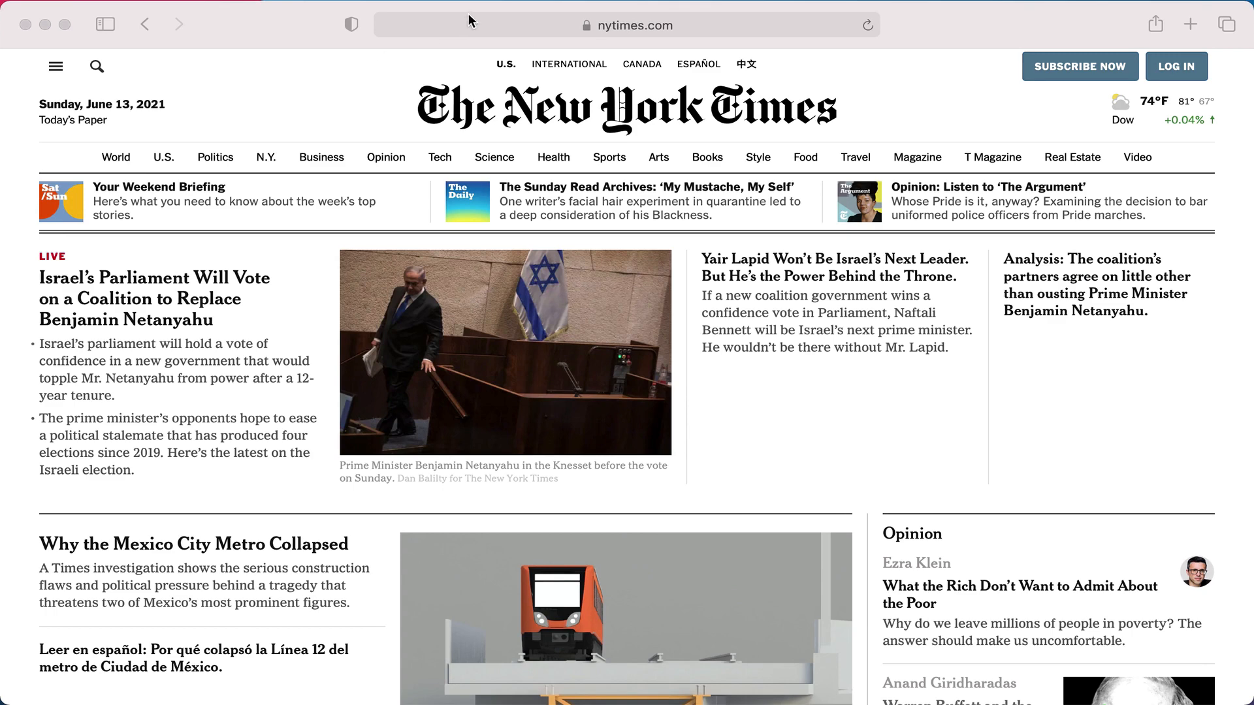
left_click(626, 25)
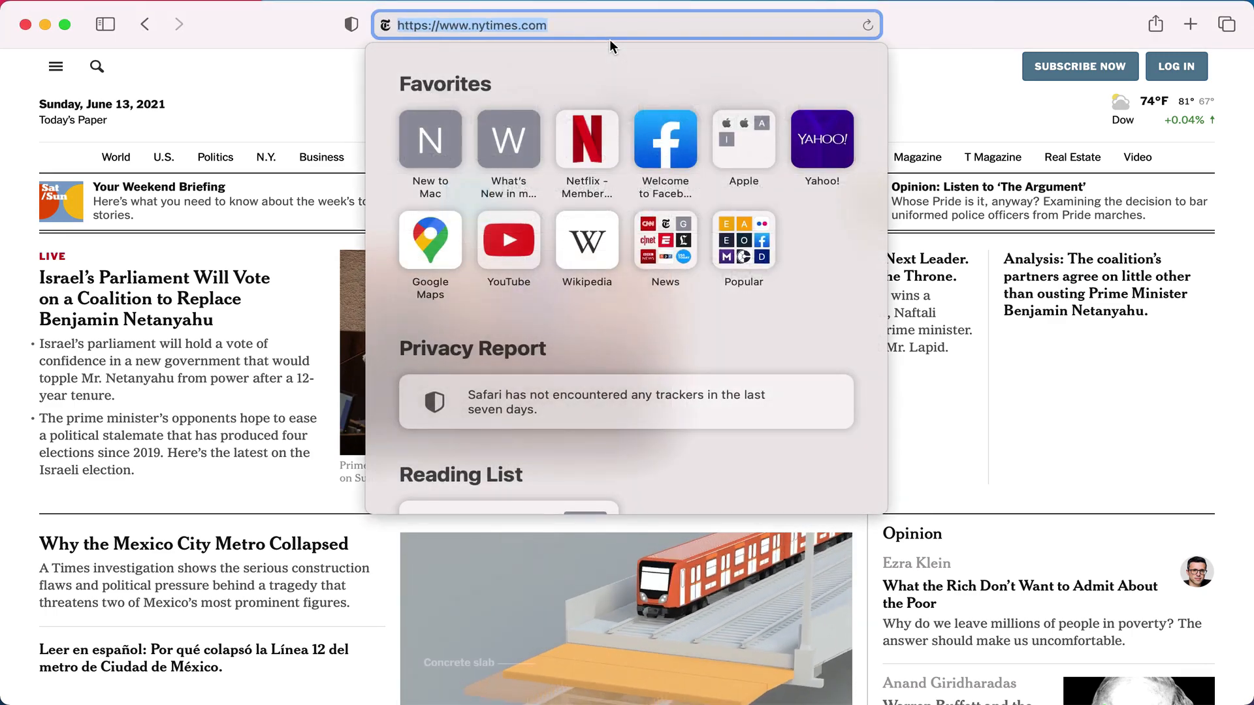
type("www.nytimes.com")
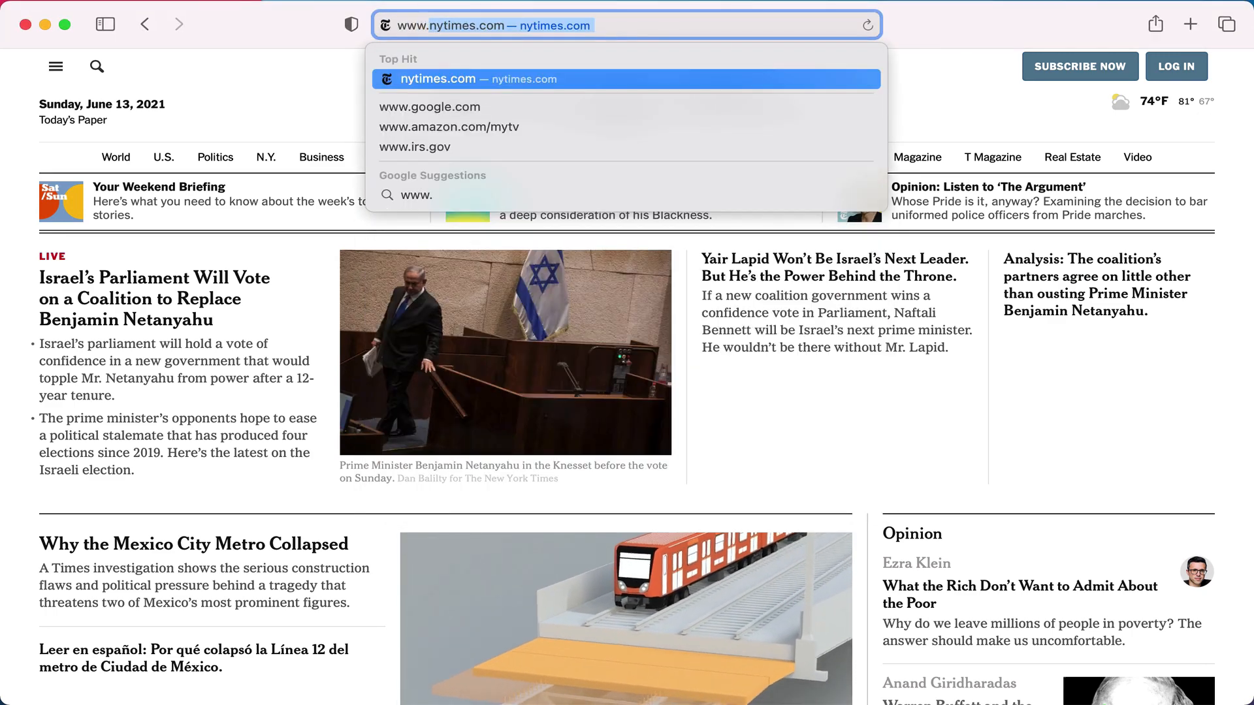
type("www.quiktech")
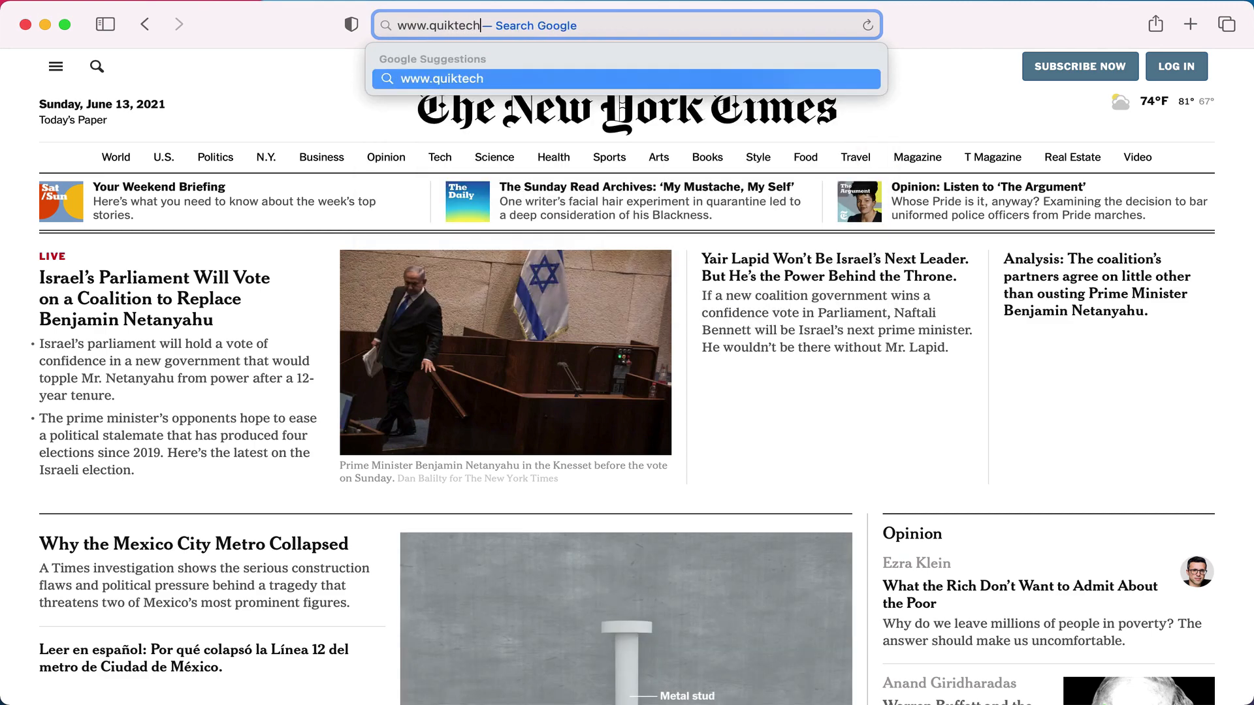
type("solutions.co")
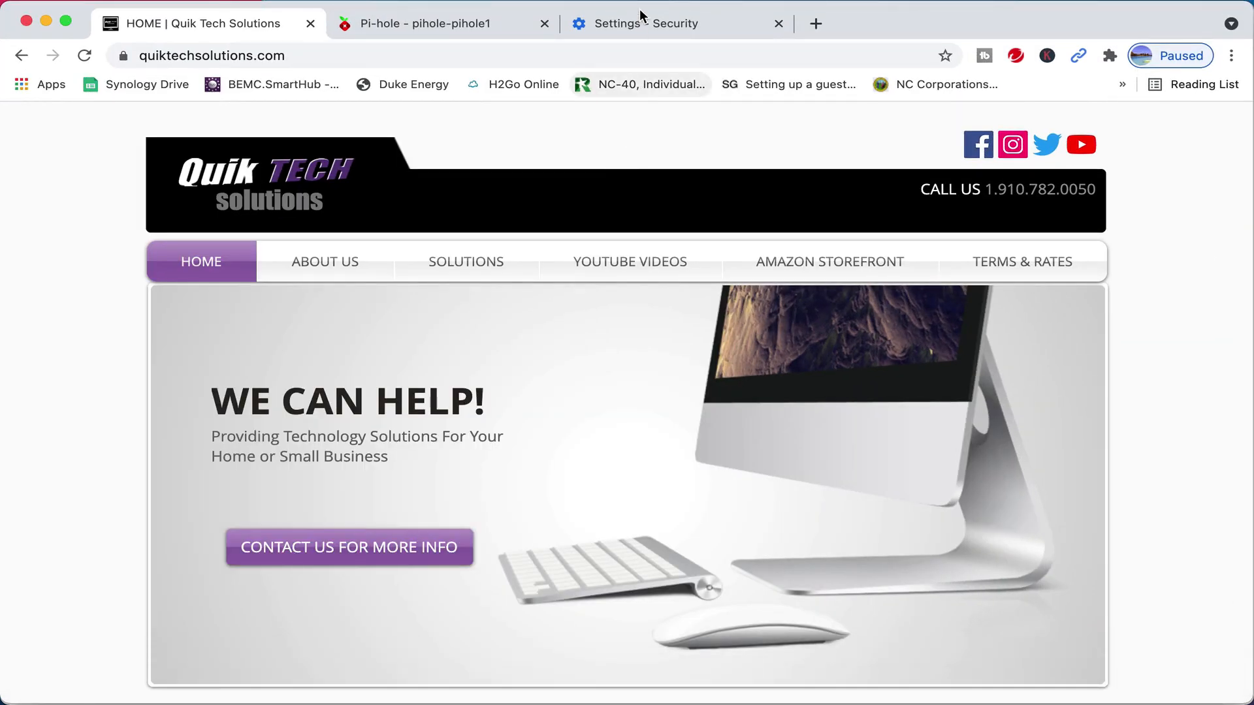
Step: Turn off Chrome's secure DNS and clear 24 hours of history, cookies and cache
left_click(638, 24)
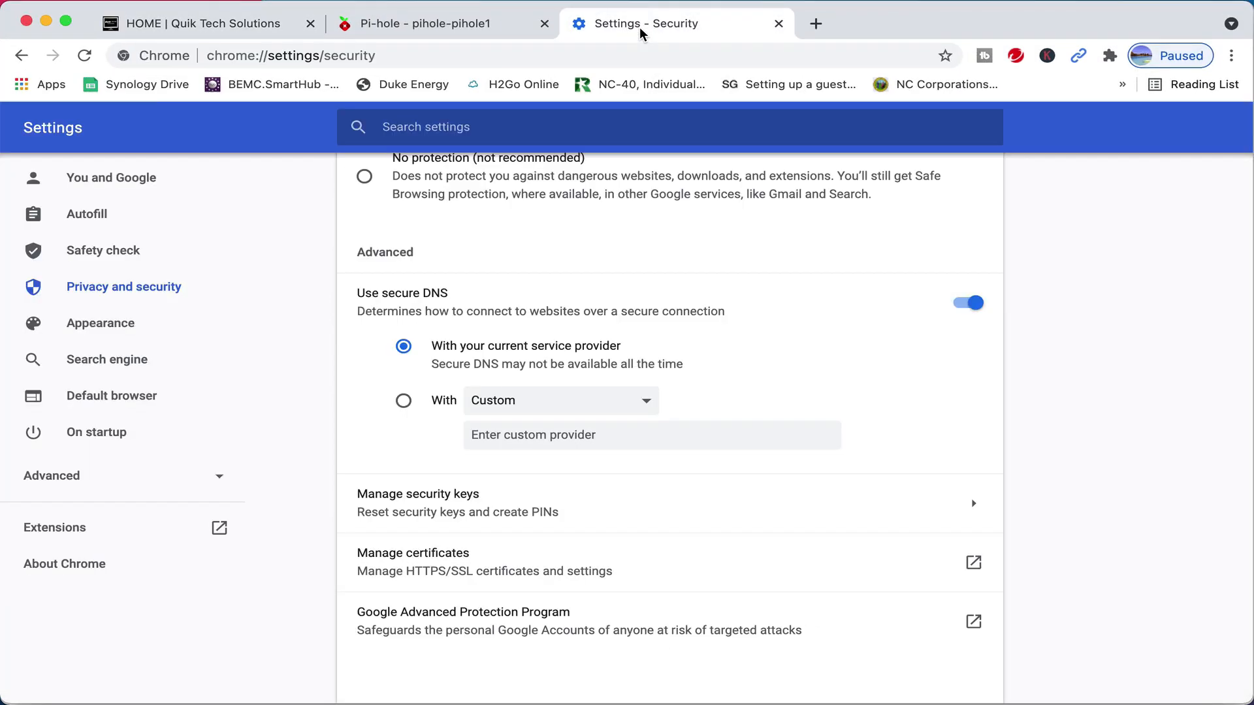
mouse_move(918, 318)
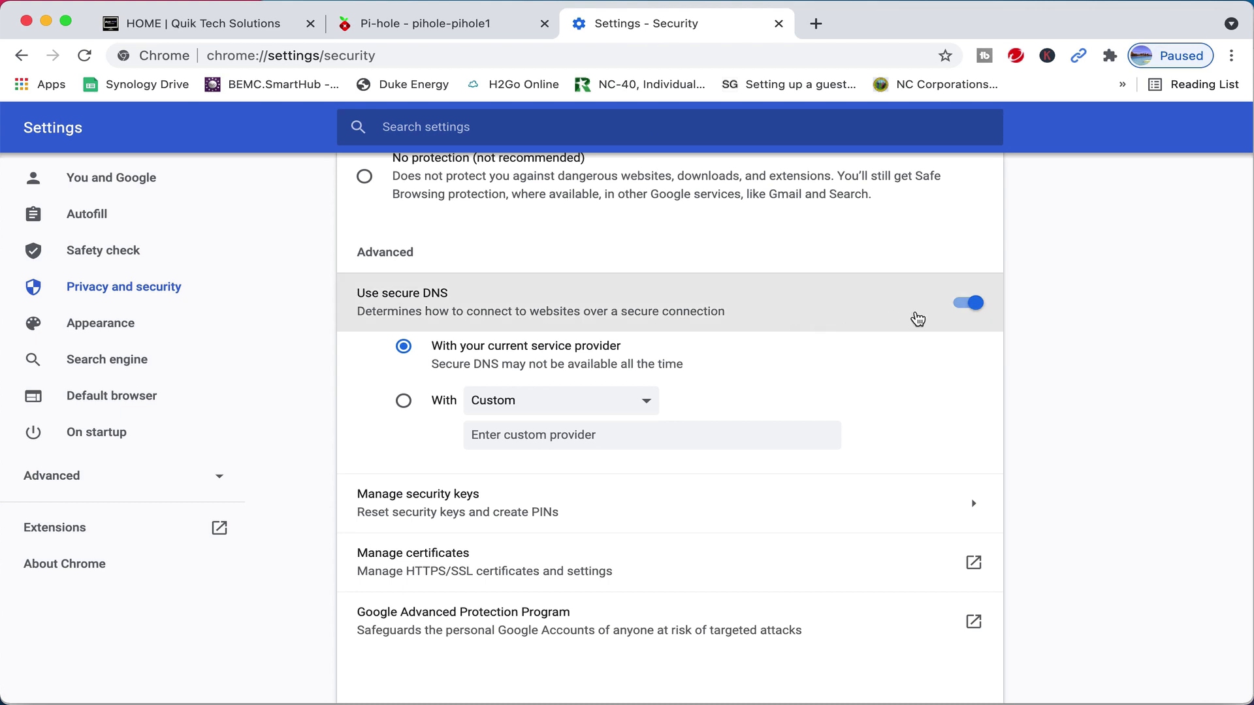
left_click(966, 303)
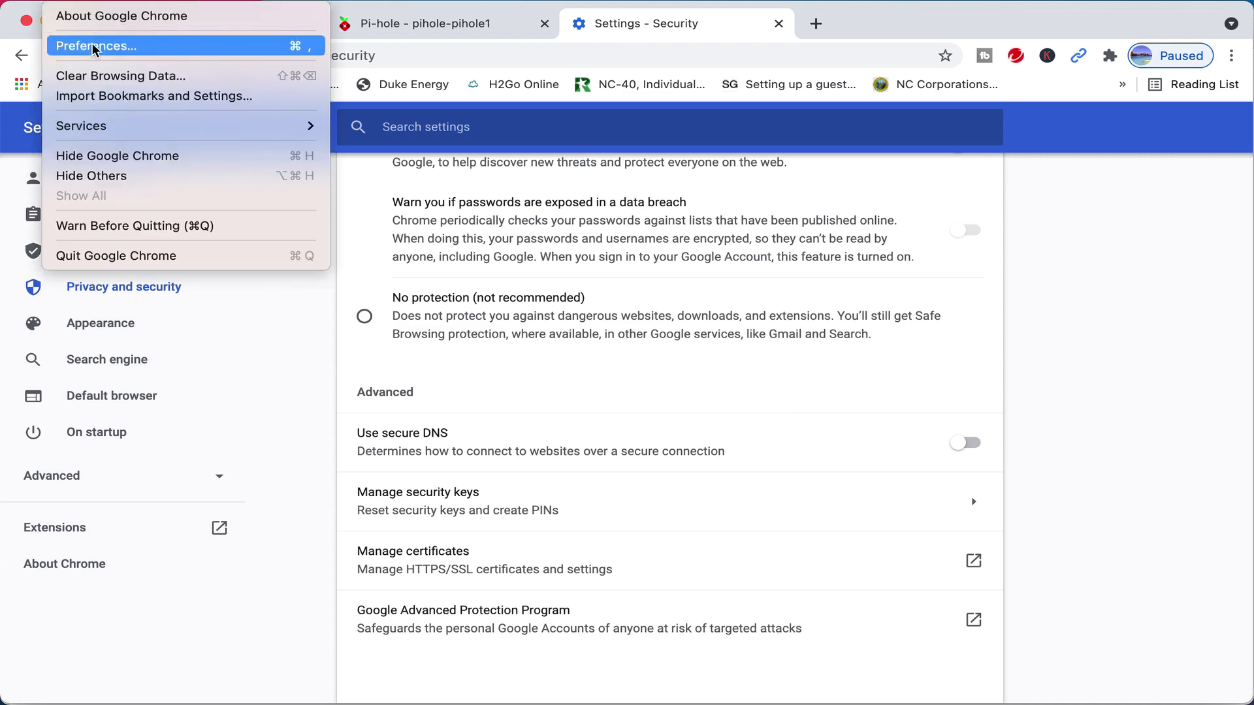
left_click(118, 75)
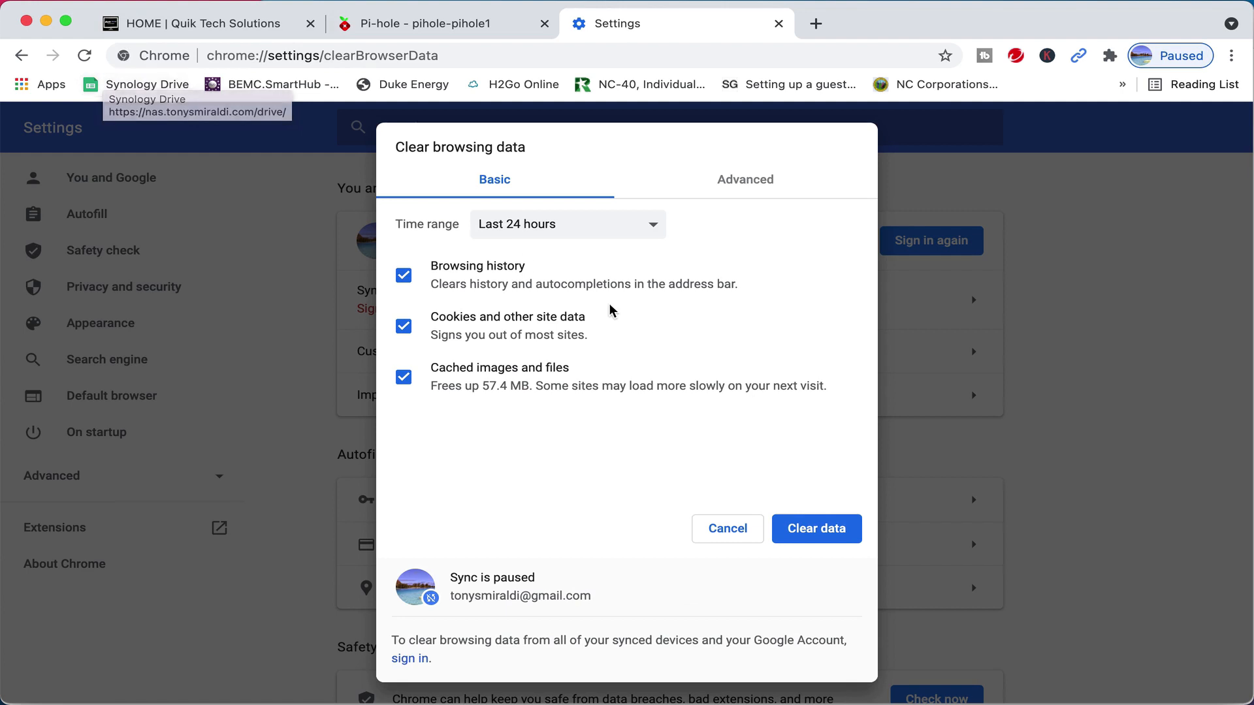
left_click(816, 529)
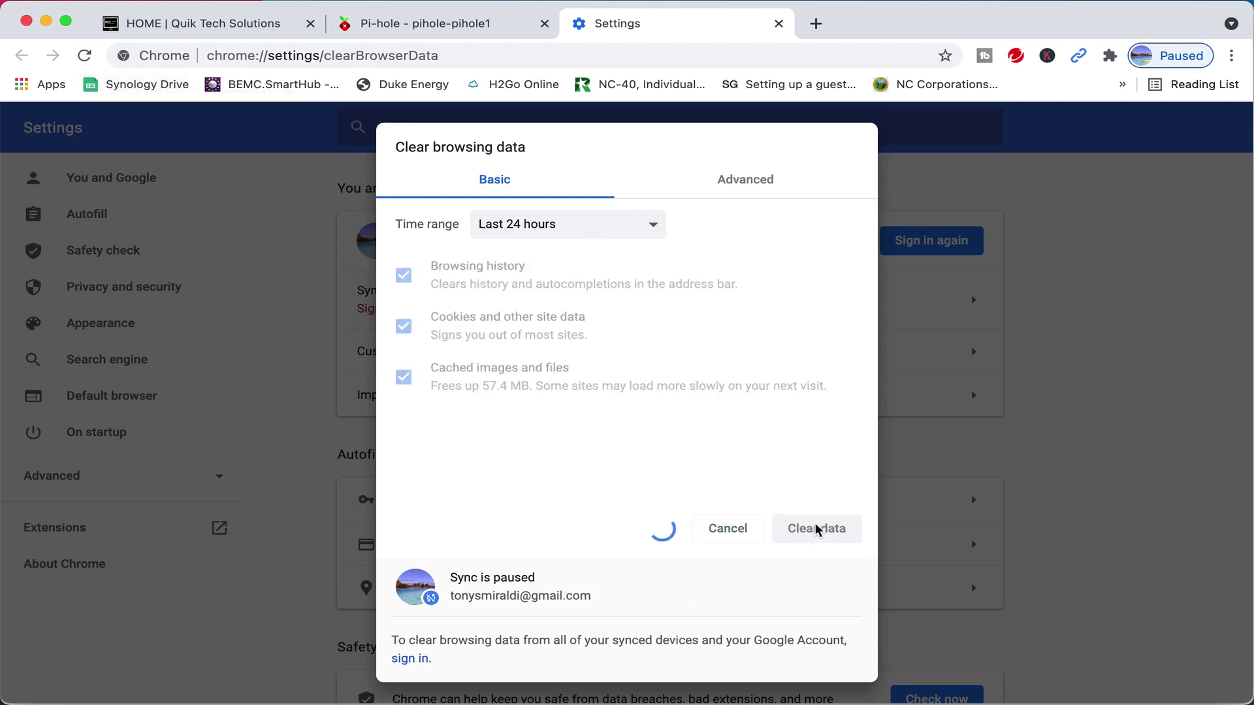
left_click(816, 529)
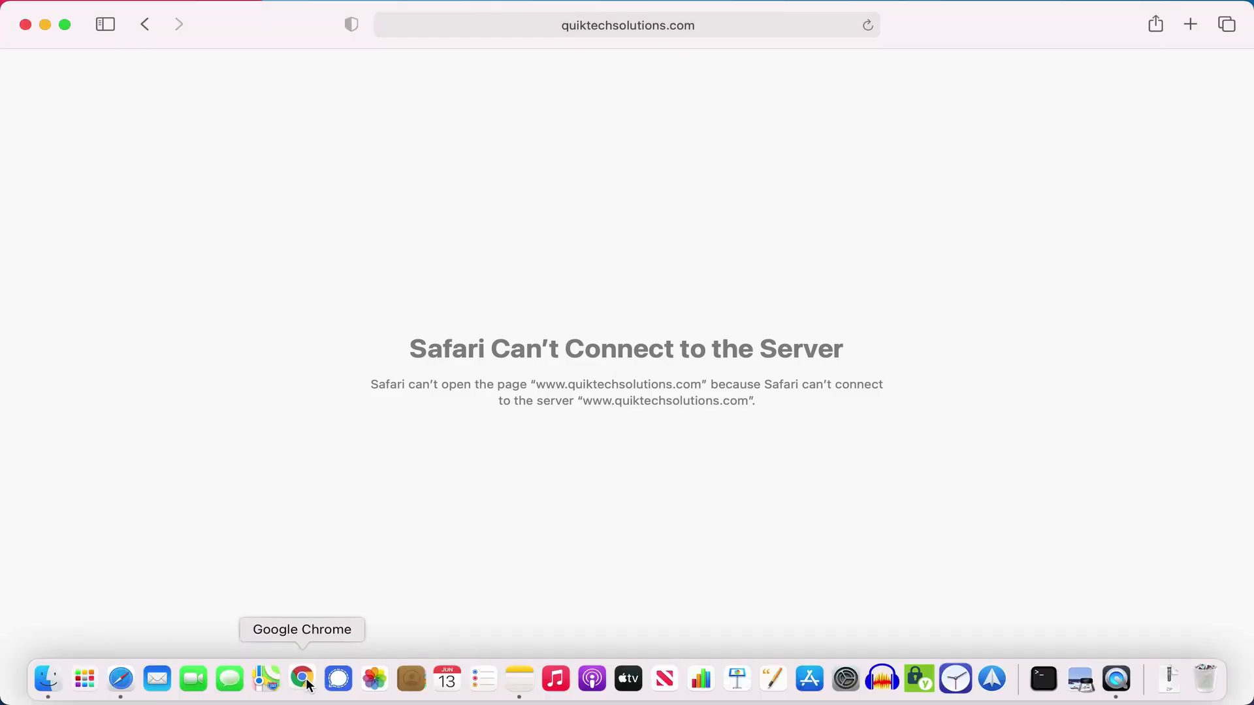
mouse_move(356, 431)
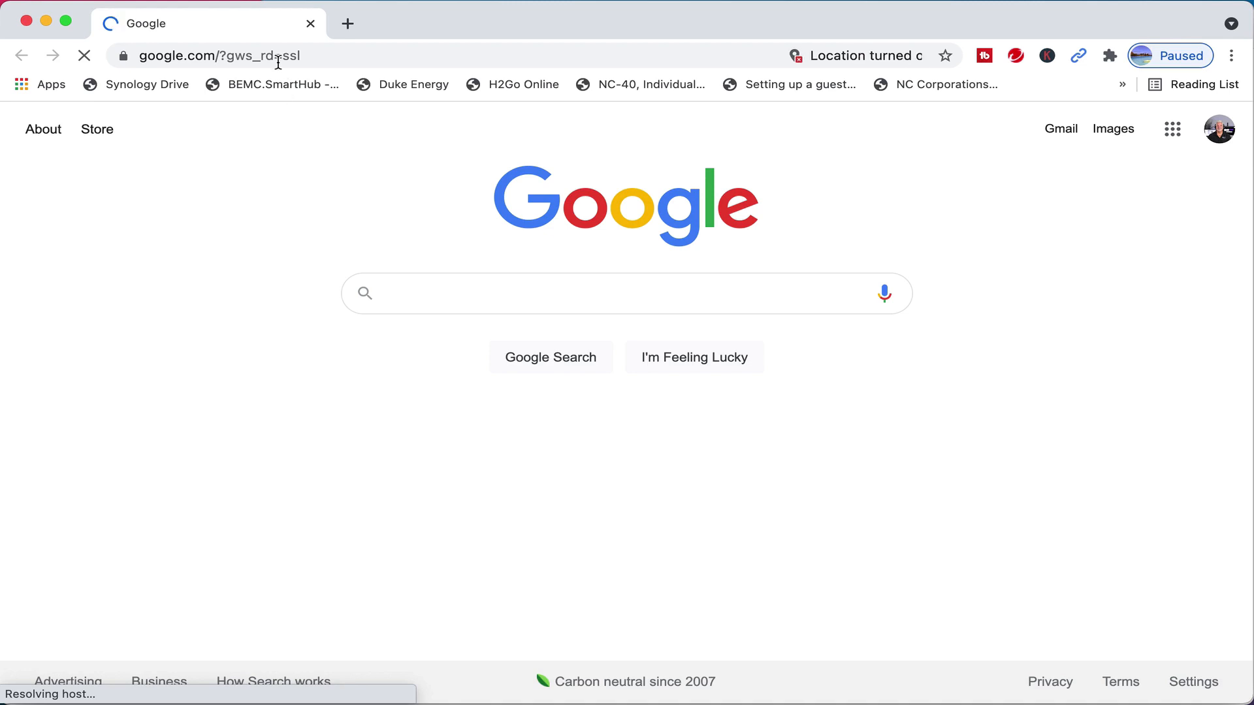
Step: Load nytimes.com in Chrome and dismiss the Google sign-in prompt
type("nas.tonysmiraldi.com")
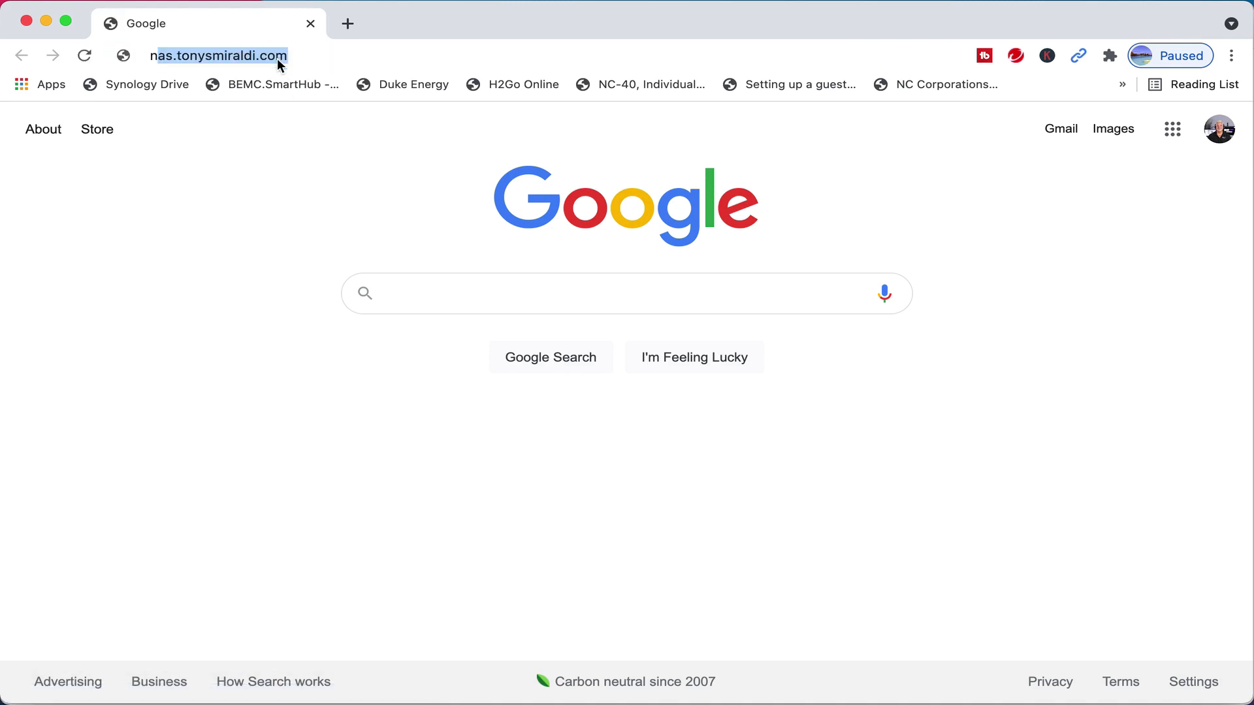
type("nytimes.com")
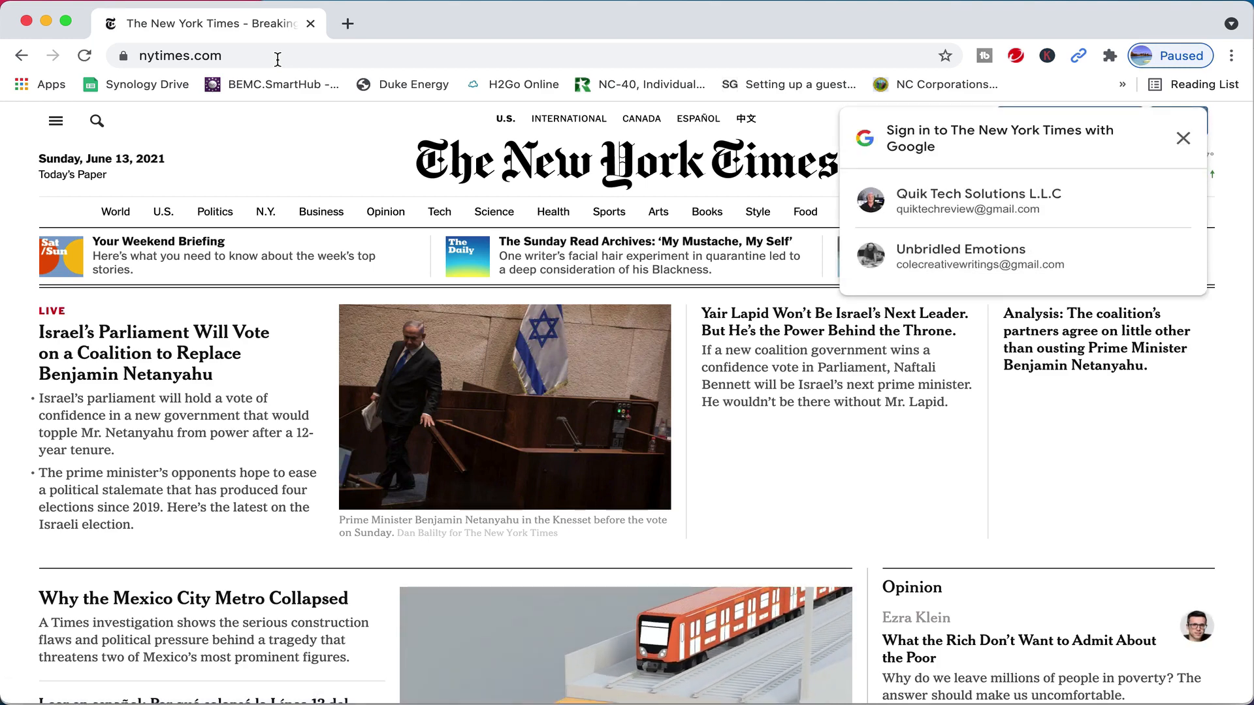
left_click(1183, 138)
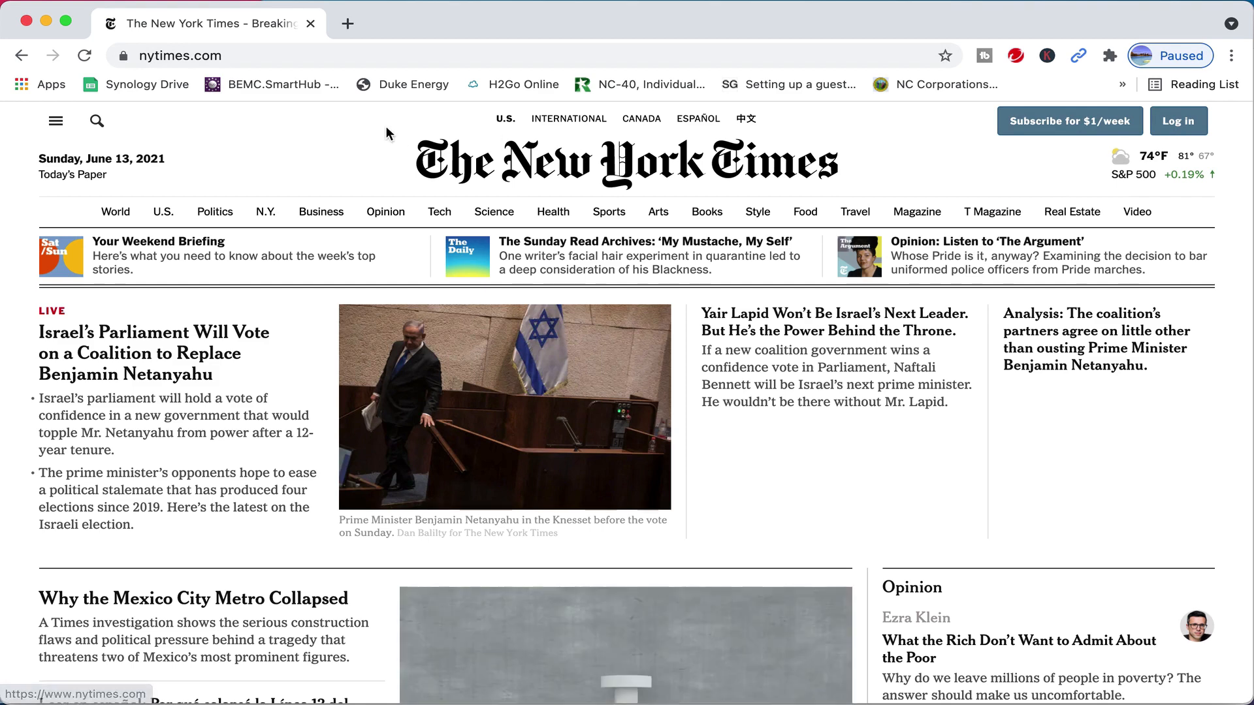
Step: Try quiktechsolutions.com in Chrome to confirm it can't be reached
left_click(182, 55)
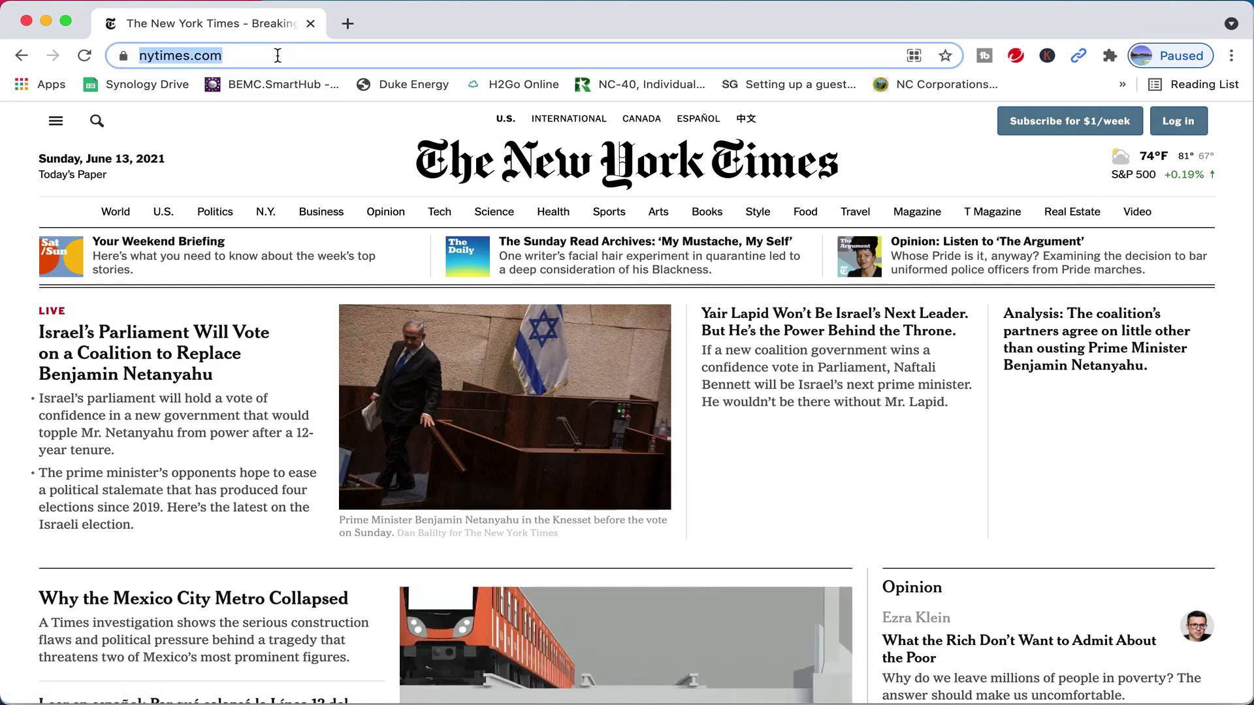
type("www.quiktechsolutions.com")
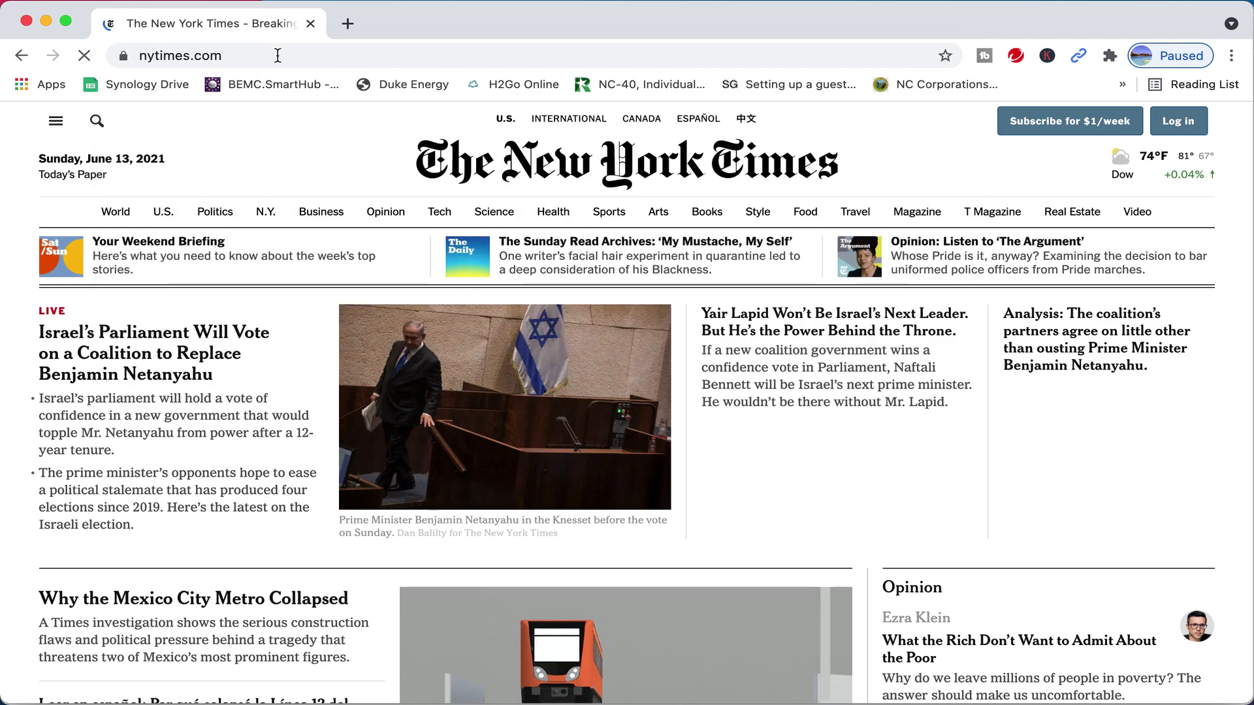
type("quiktechsolutions.com")
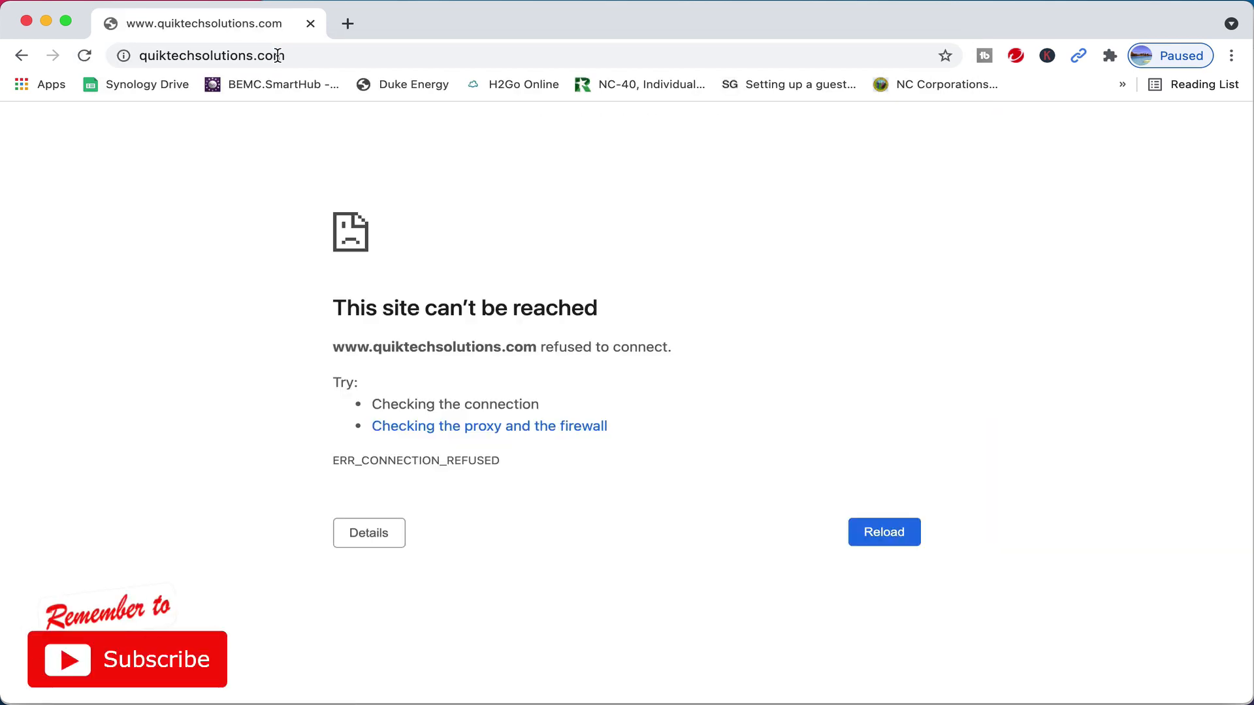